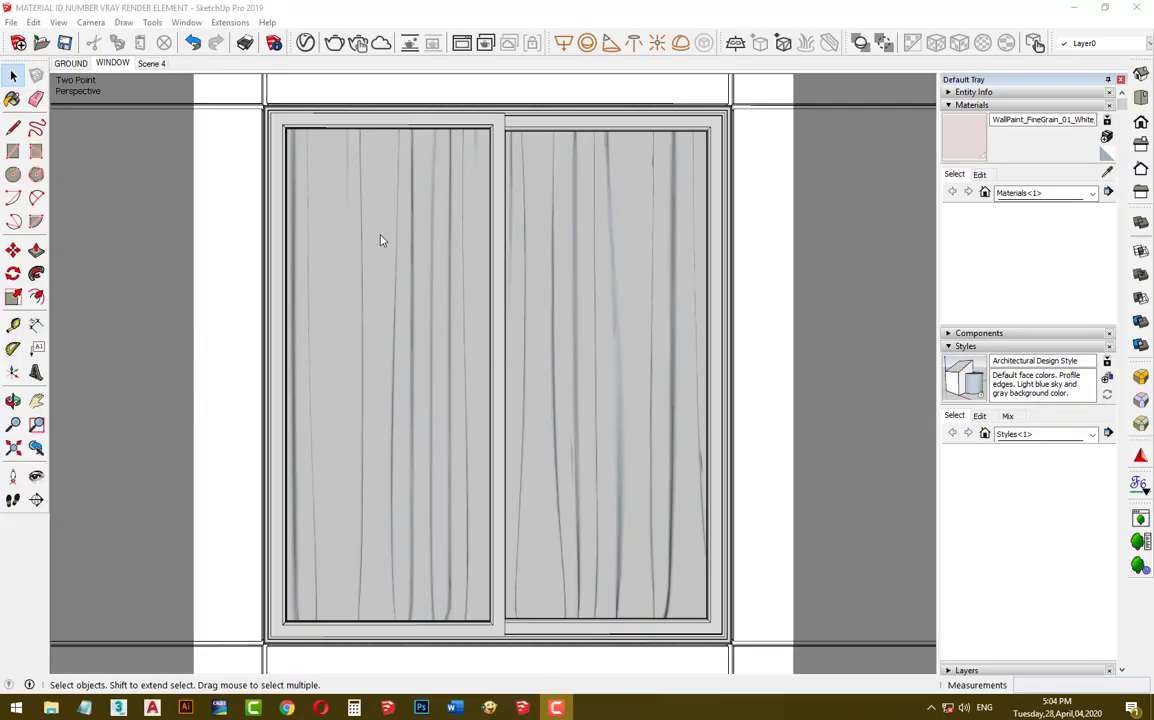
pyautogui.moveTo(305, 42)
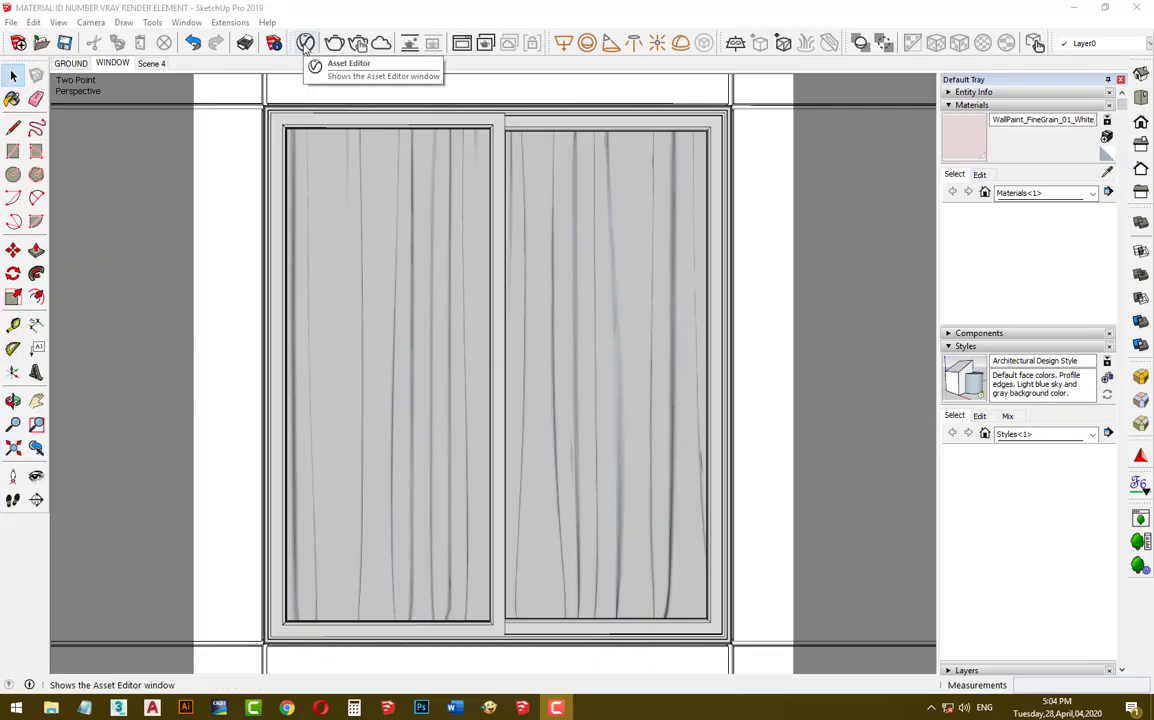
# Add a Material ID Number render element in the V-Ray Asset Editor.
pyautogui.click(306, 43)
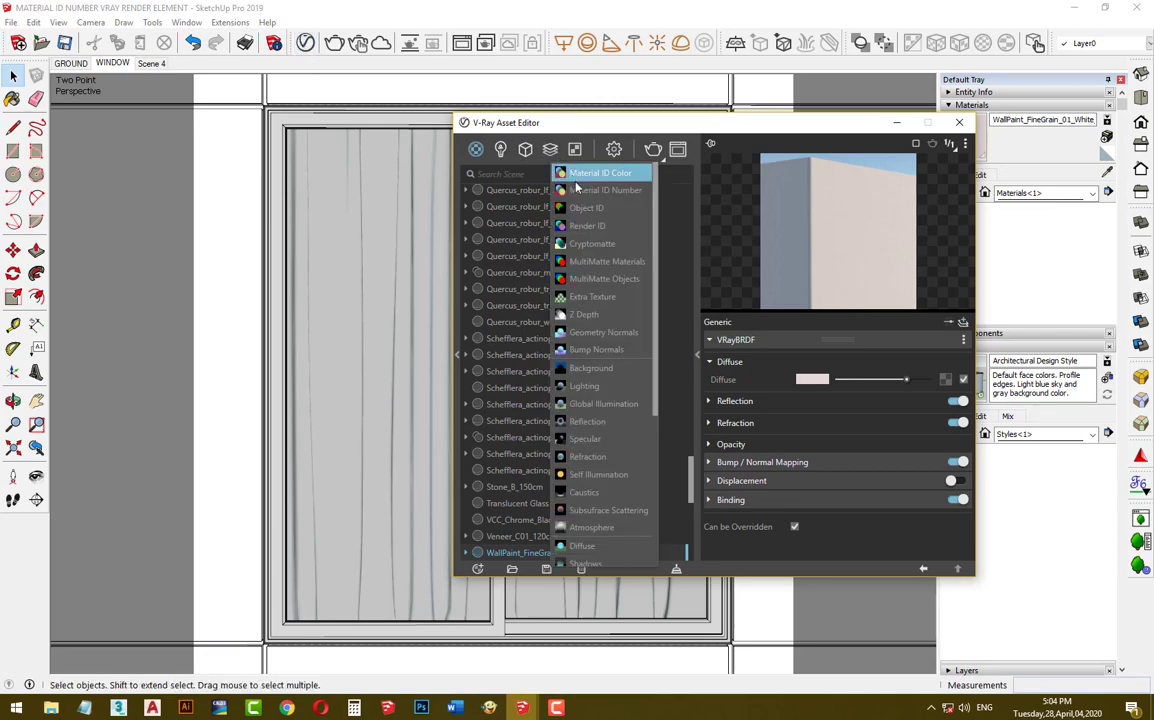
pyautogui.click(607, 190)
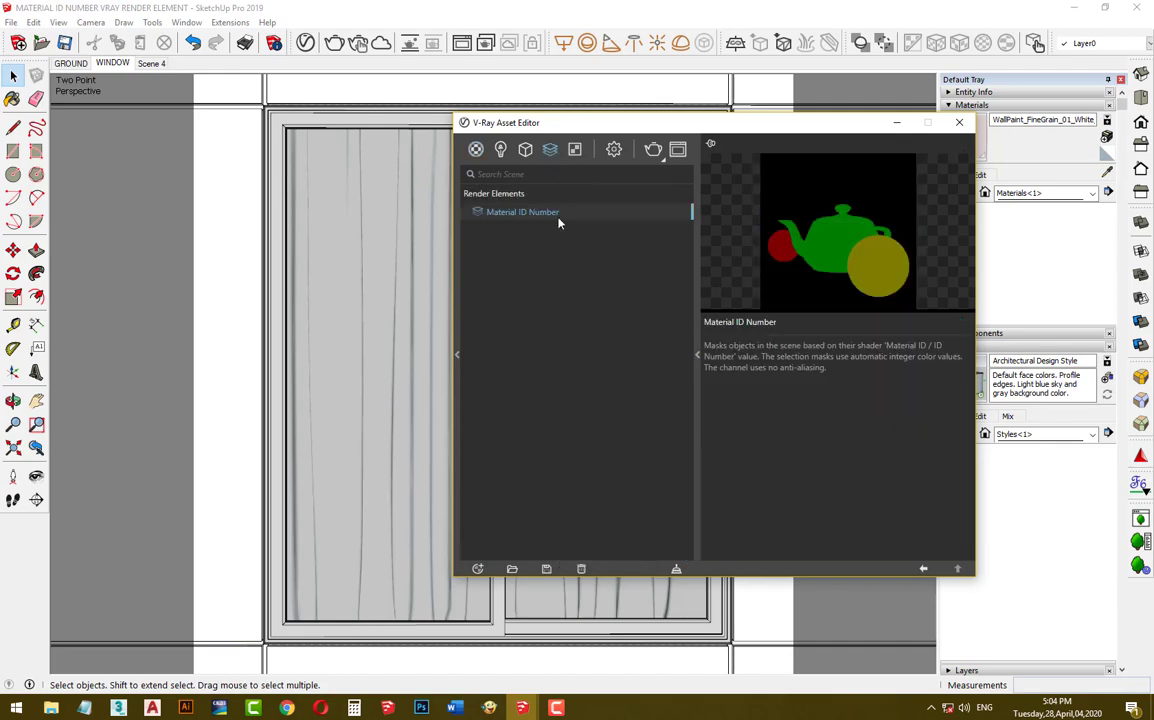
pyautogui.moveTo(685, 296)
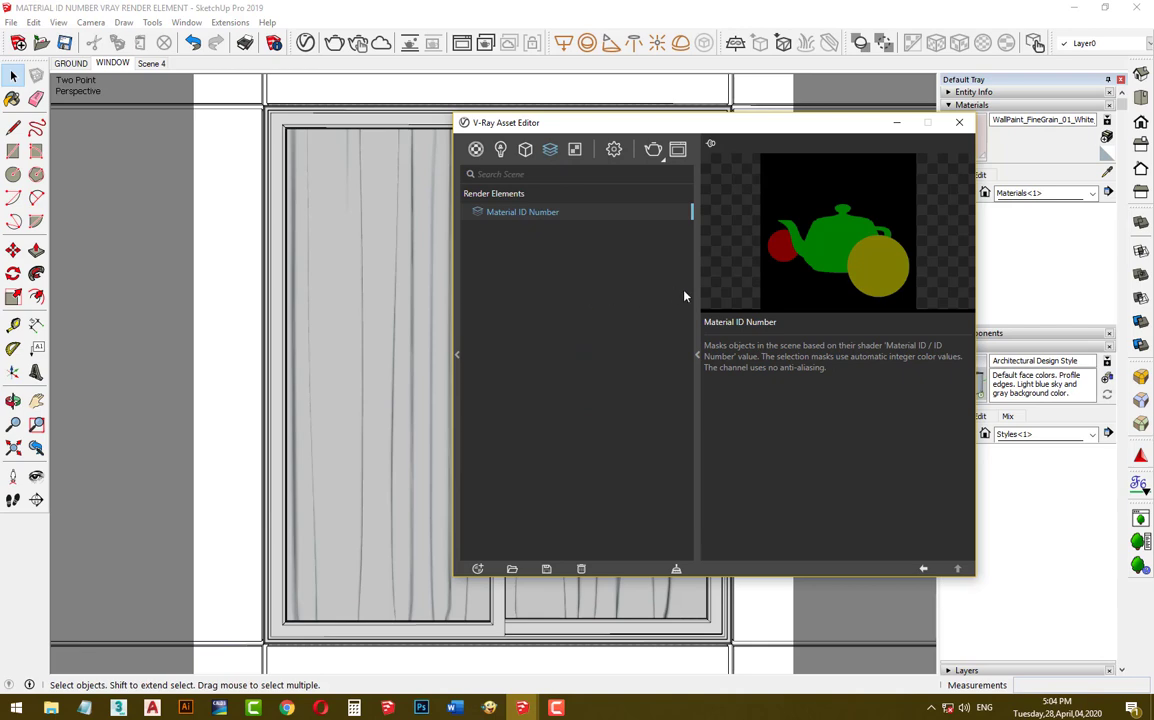
pyautogui.moveTo(1107, 172)
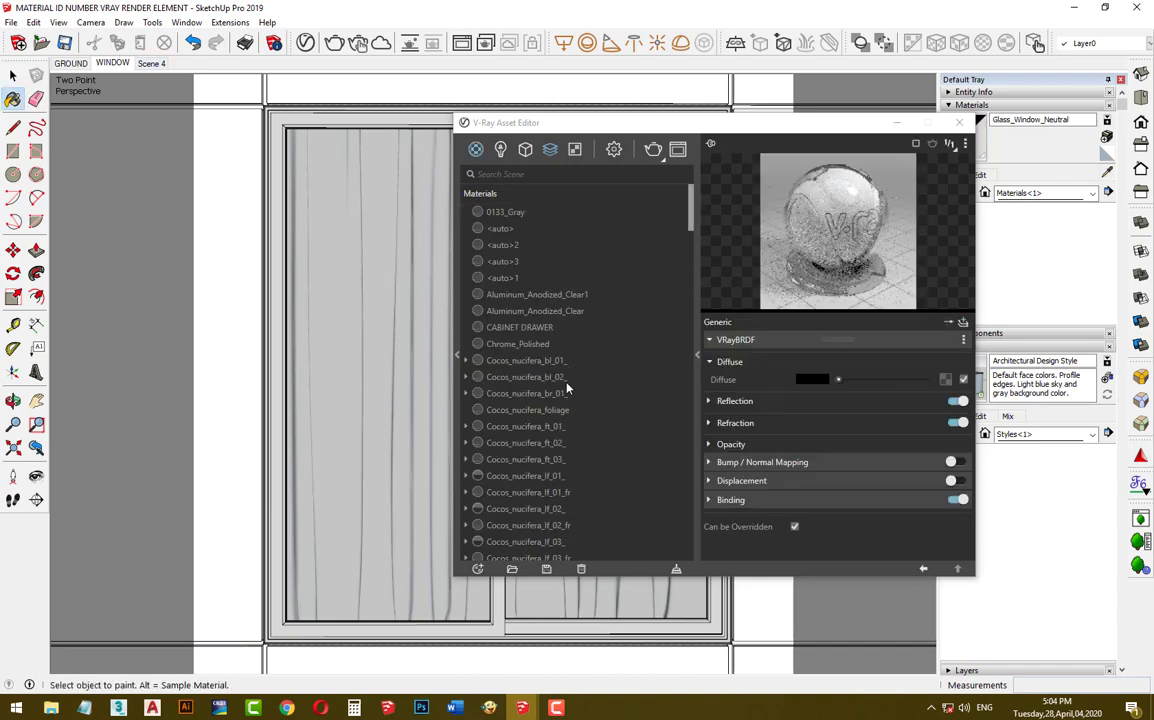
# Scroll the materials list down to the Glass_Window_Neutral material.
pyautogui.scroll(-3)
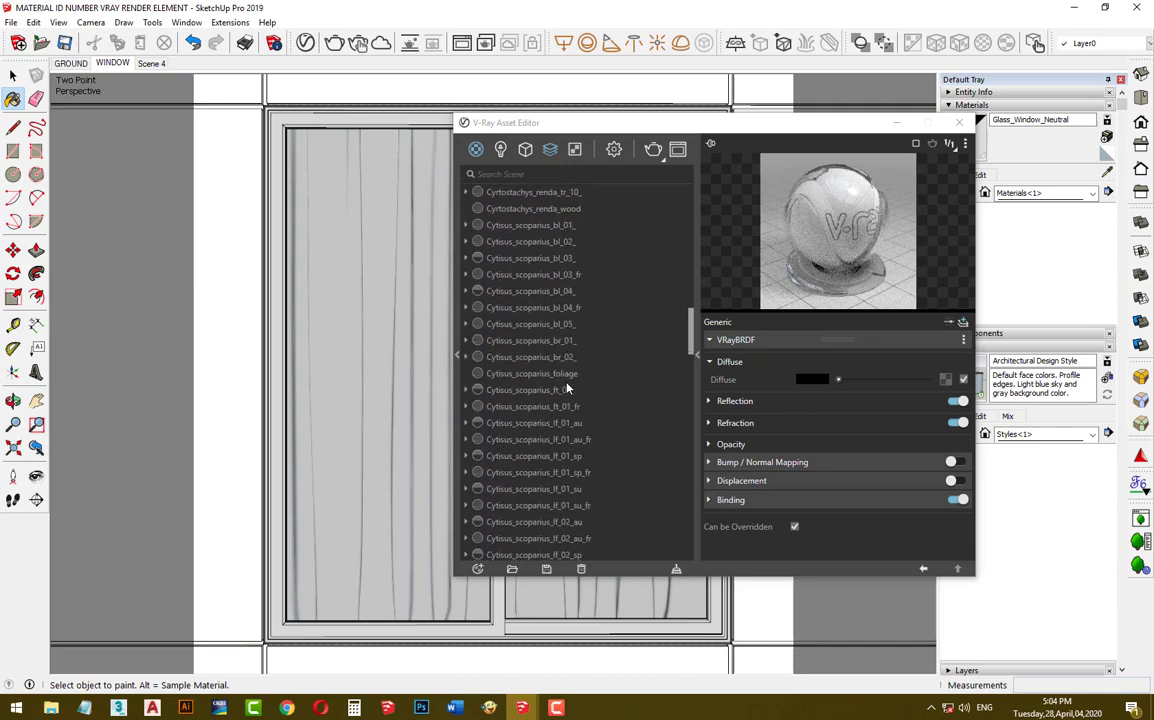
pyautogui.scroll(-3)
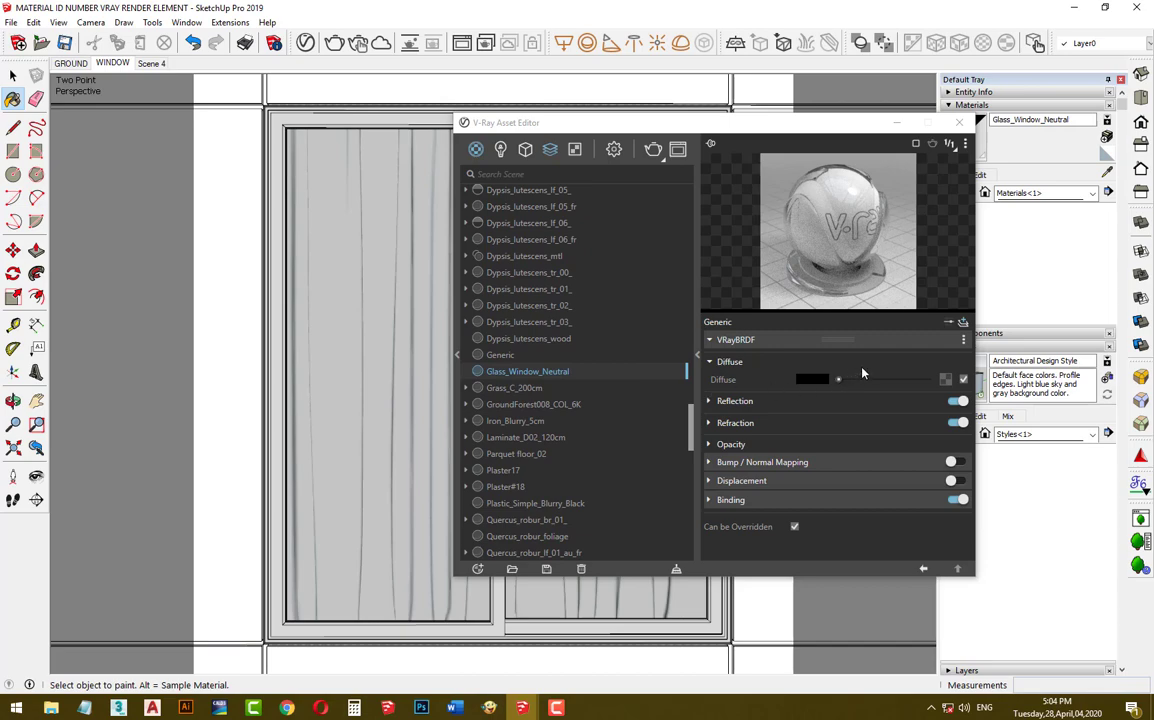
pyautogui.moveTo(961, 322)
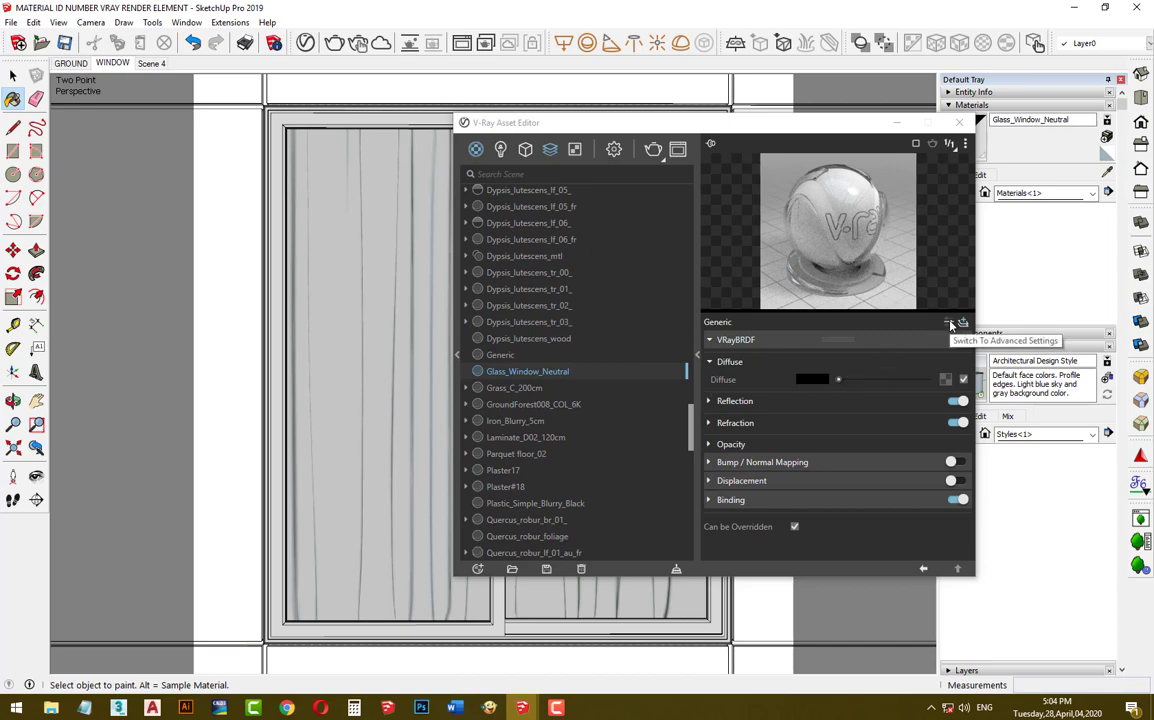
# Show Glass_Window_Neutral's advanced settings and expand its Material ID section.
pyautogui.click(949, 323)
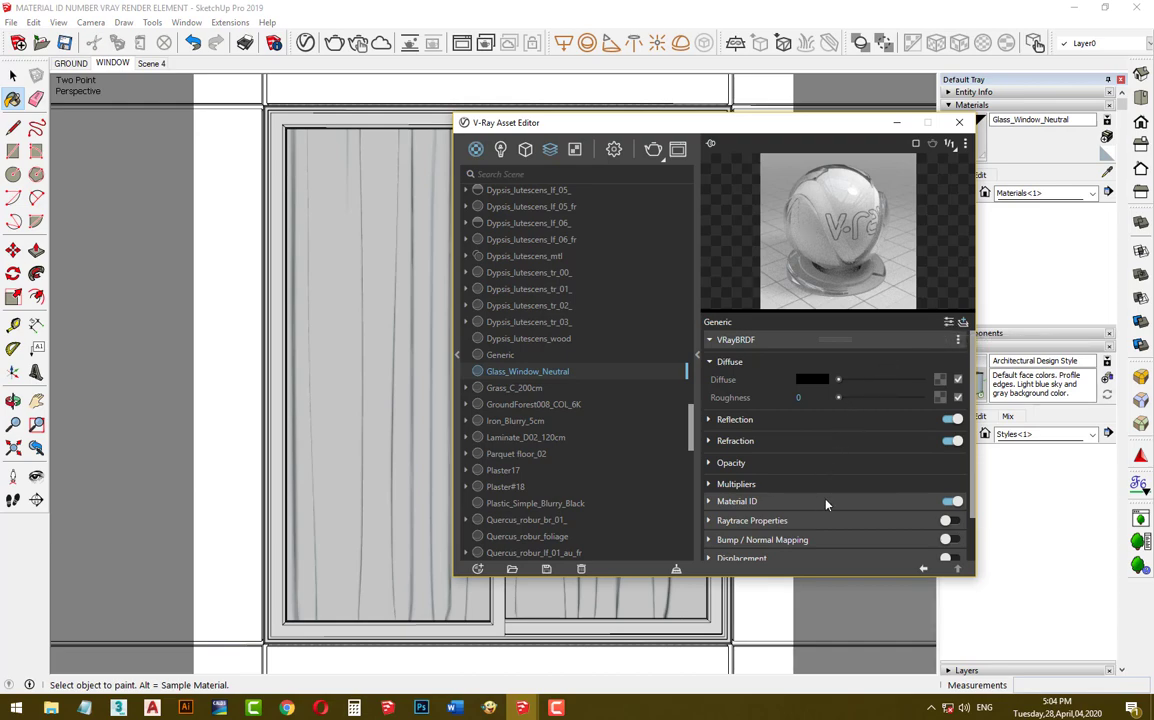
pyautogui.click(737, 501)
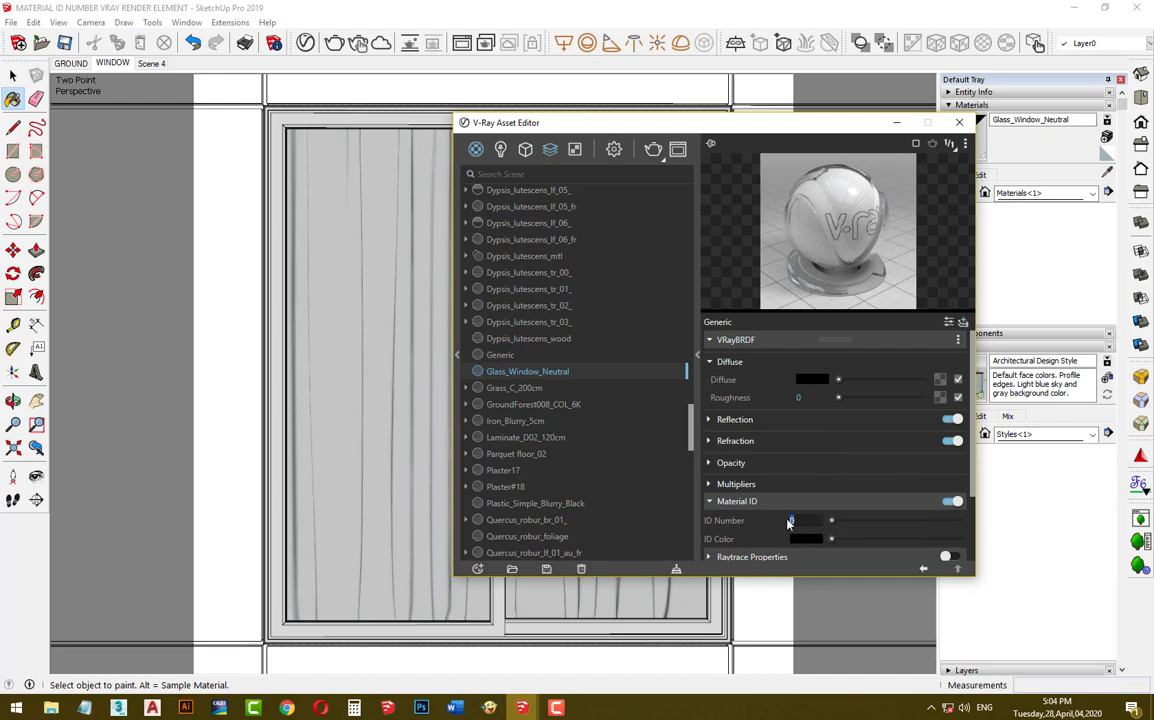
pyautogui.moveTo(788, 521)
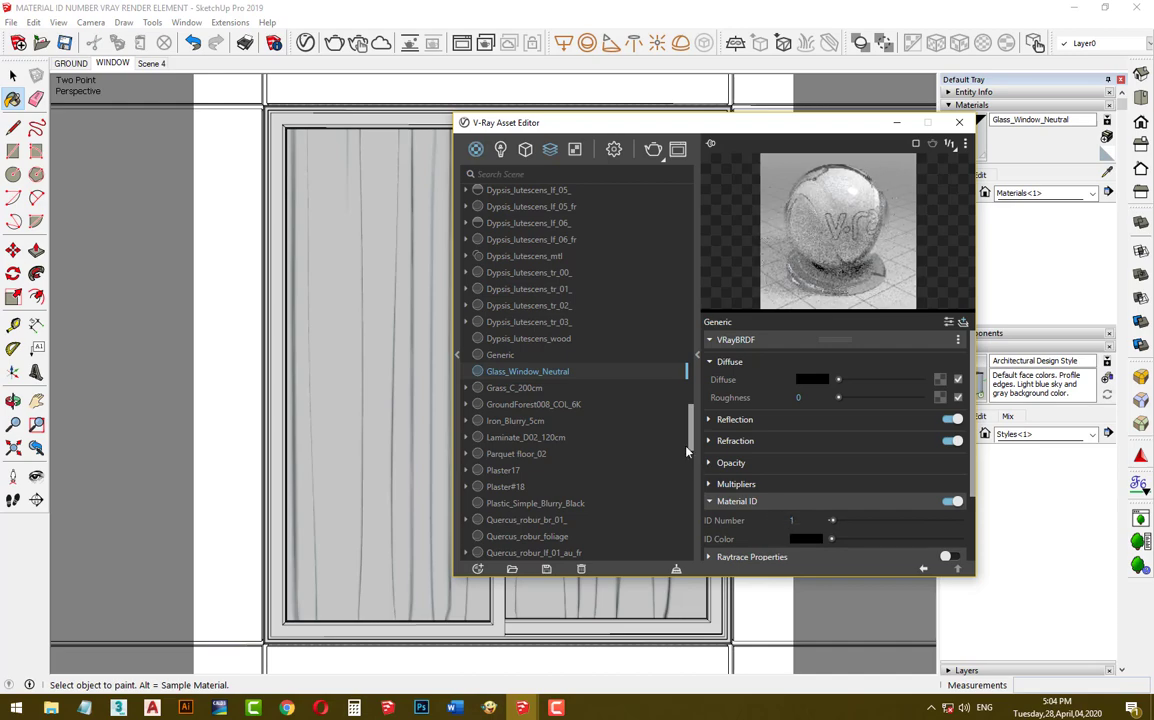
pyautogui.moveTo(550, 148)
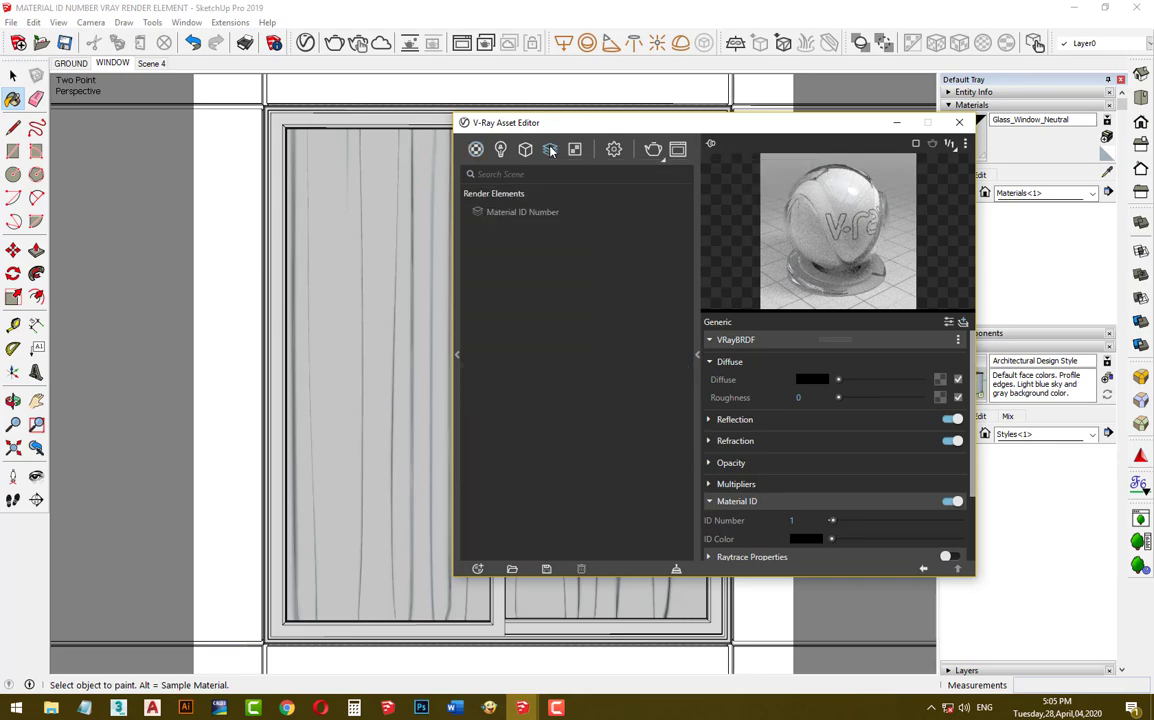
# Add a Reflection render element, then close the Asset Editor.
pyautogui.click(549, 149)
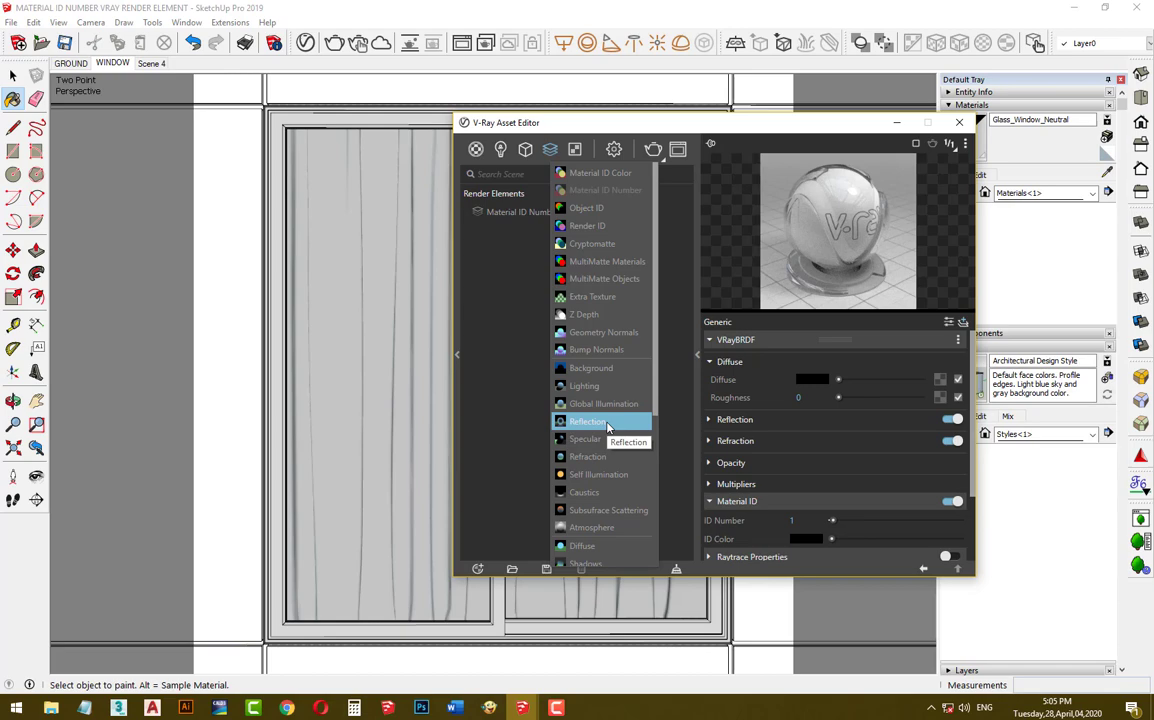
pyautogui.click(588, 421)
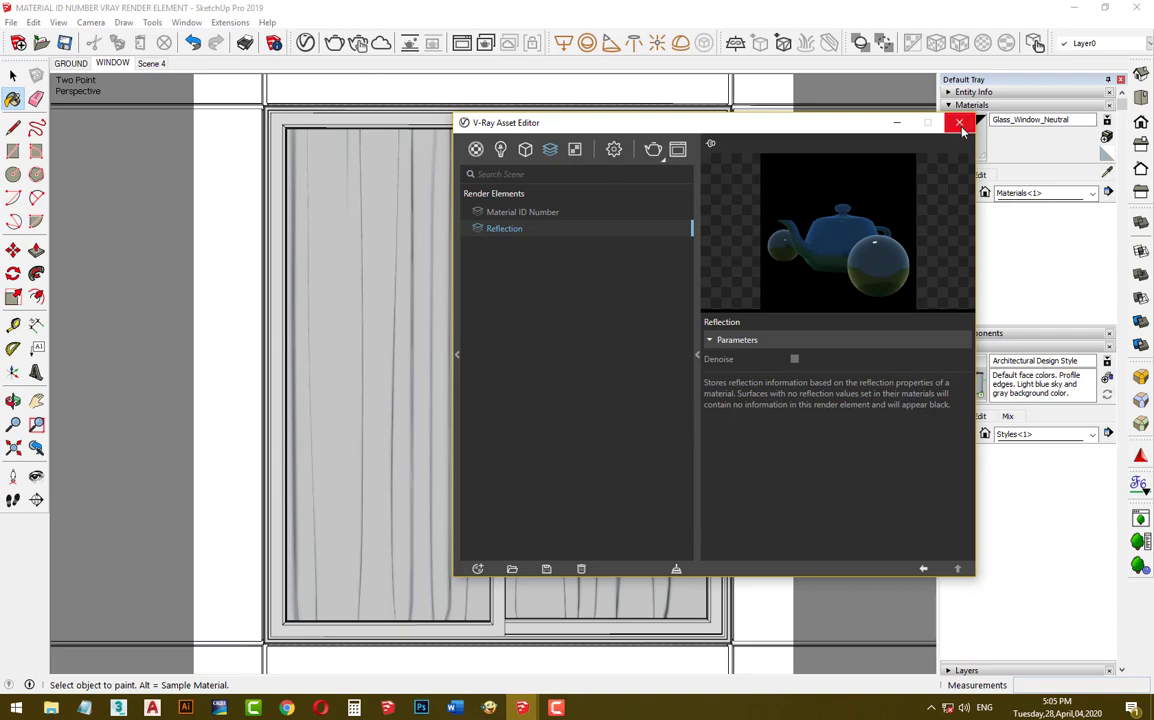
pyautogui.click(959, 122)
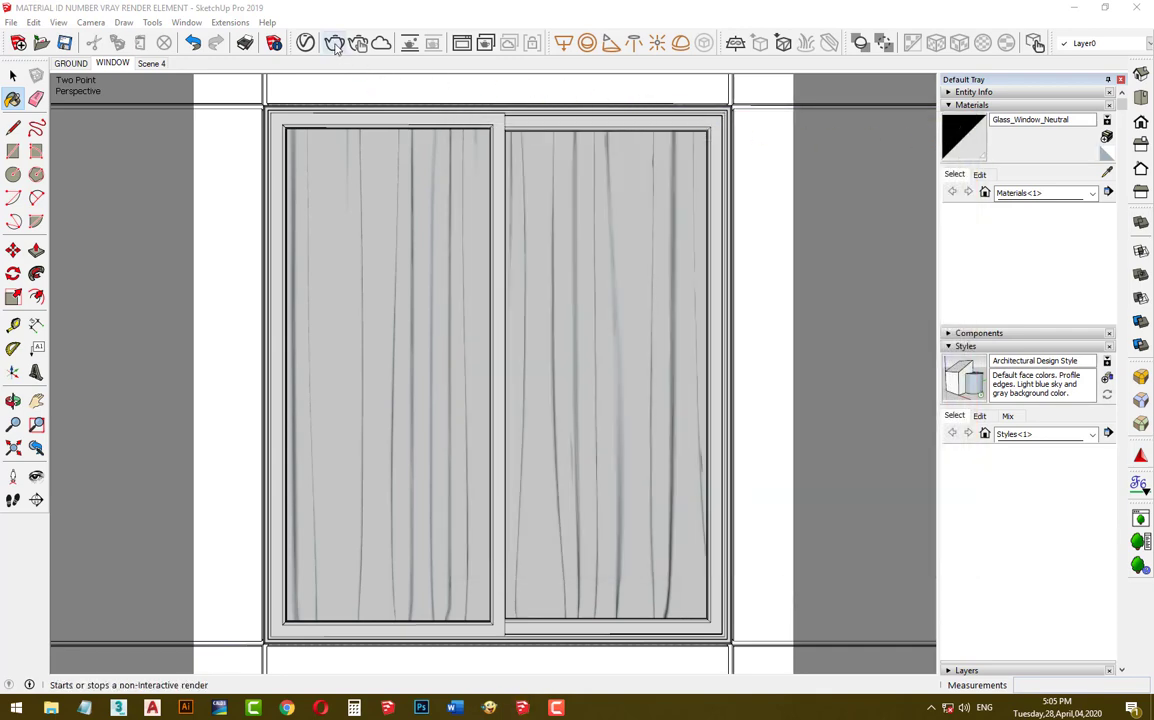
# Render the curtained window scene and maximize the V-Ray frame buffer.
pyautogui.click(336, 43)
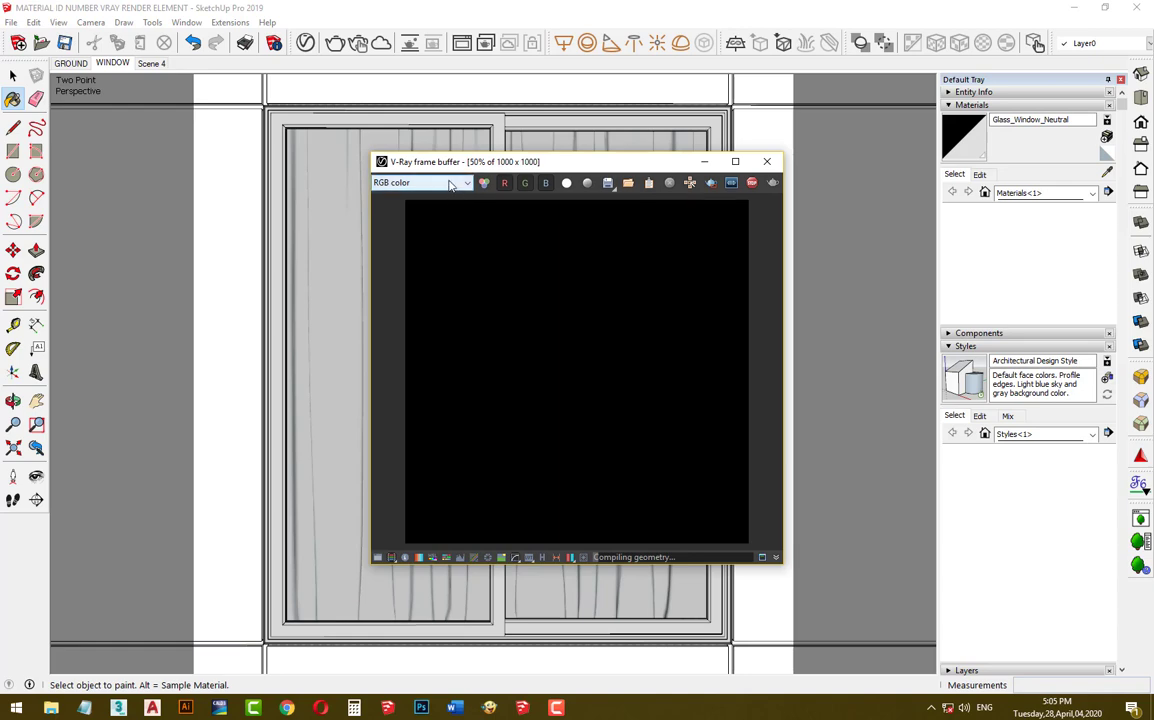
pyautogui.click(420, 182)
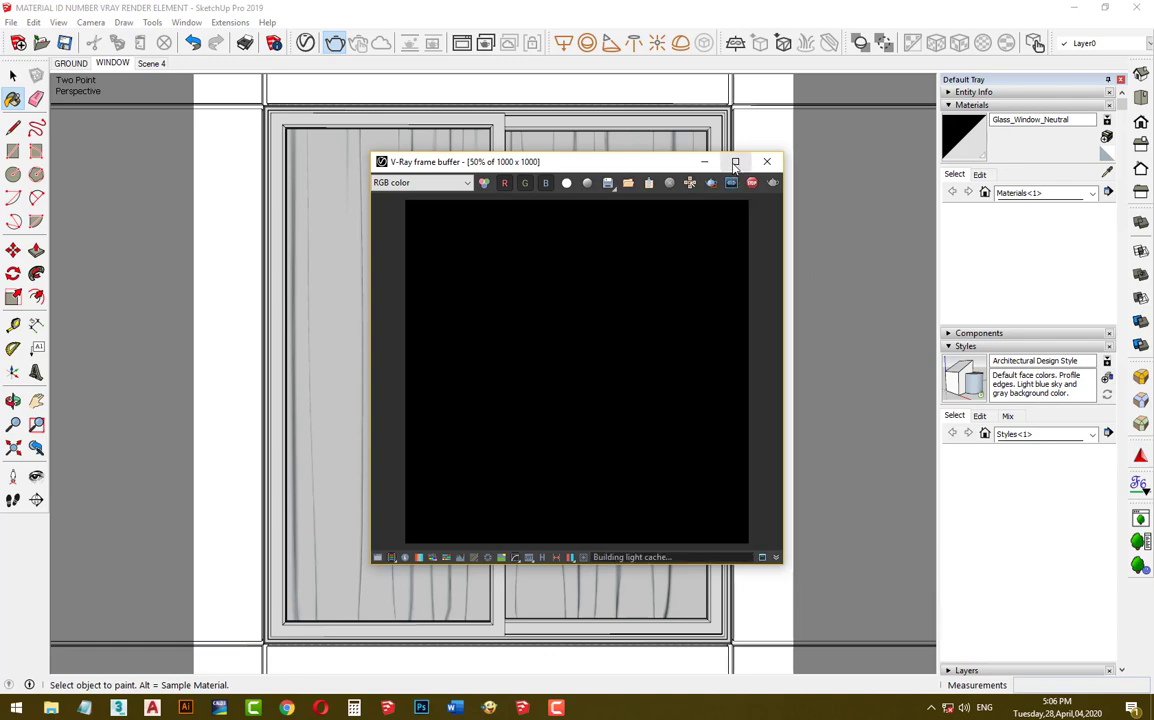
pyautogui.click(735, 161)
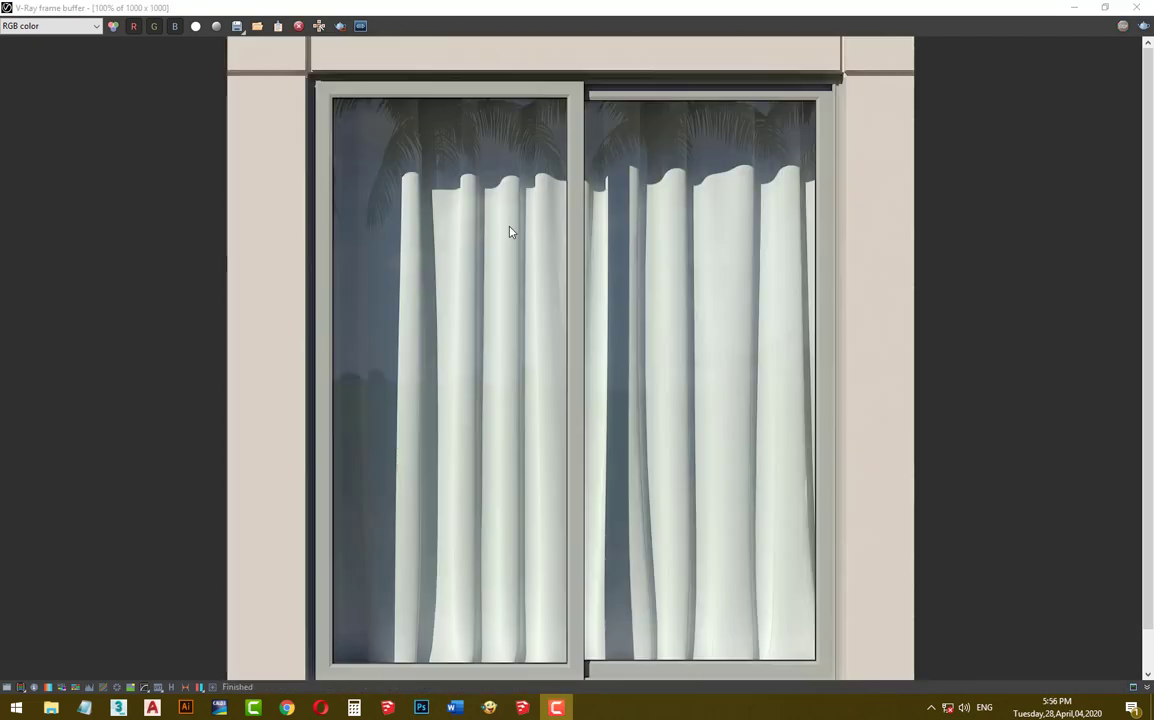
# Check the Material_ID_Number and Reflection channels, return to RGB color, and view save options.
pyautogui.click(50, 25)
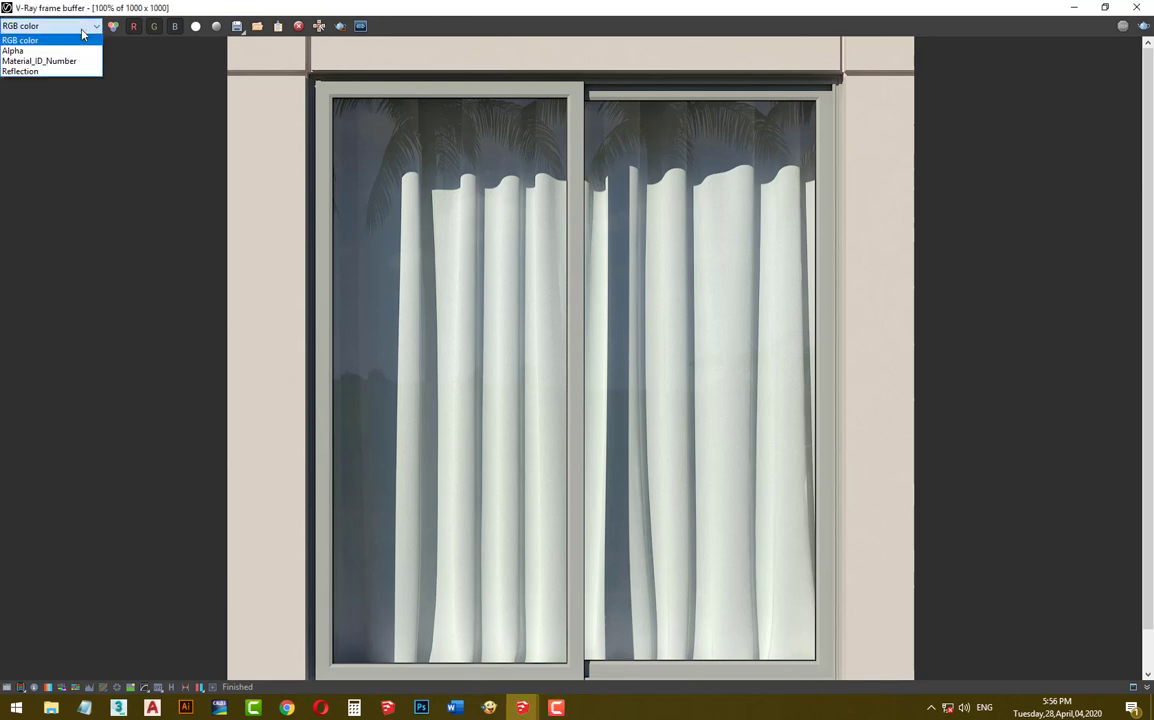
pyautogui.click(40, 61)
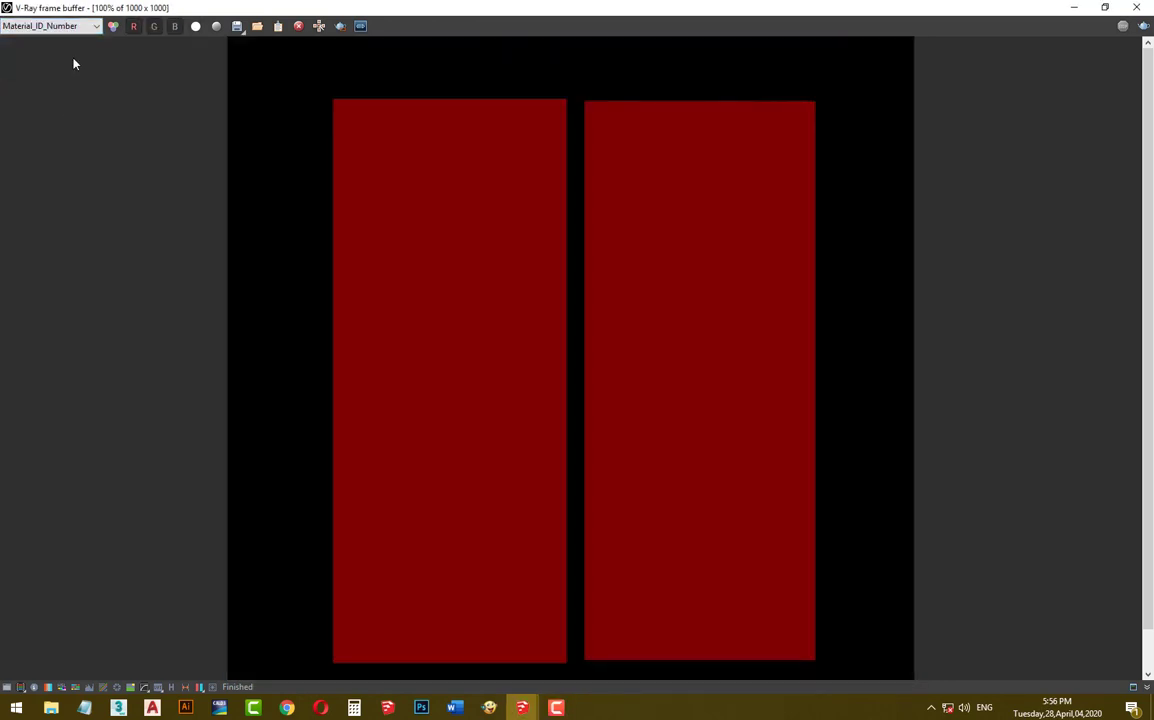
pyautogui.click(50, 25)
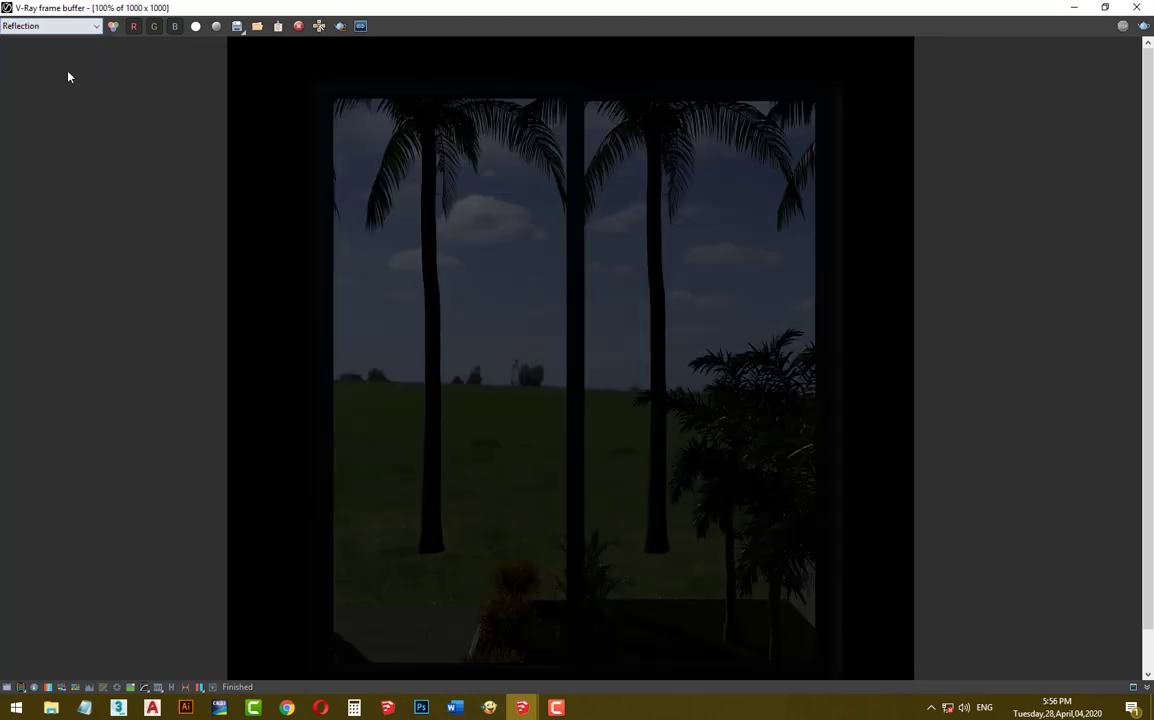
pyautogui.click(50, 25)
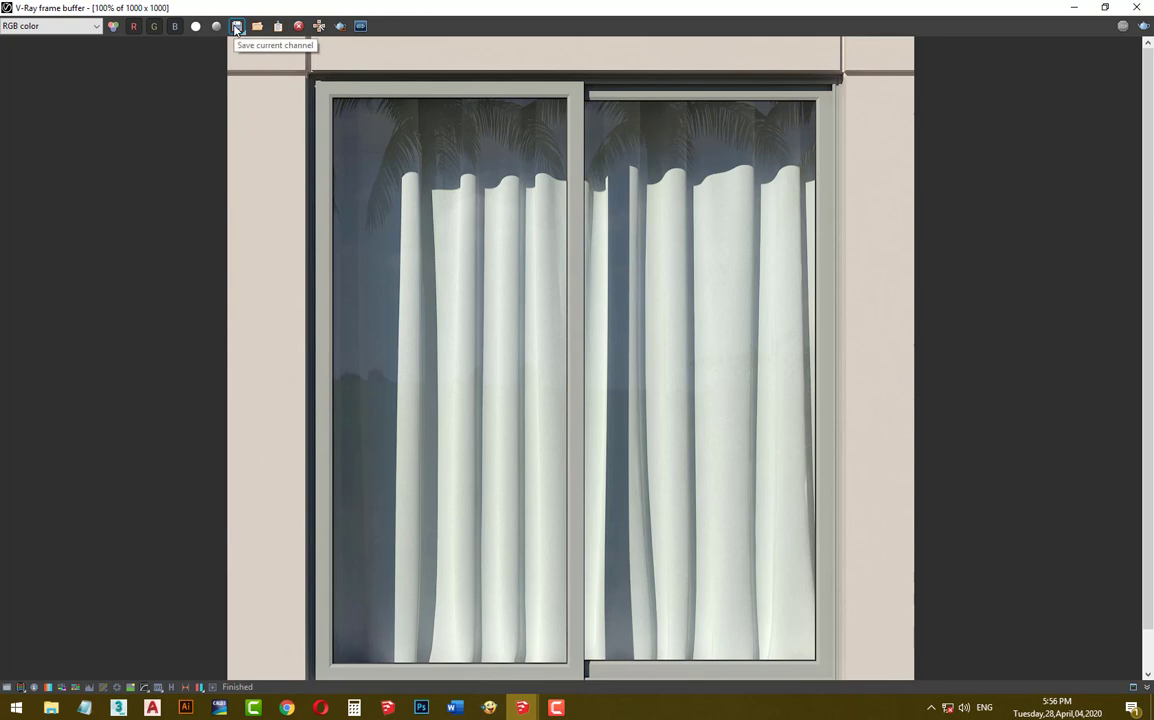
pyautogui.click(237, 26)
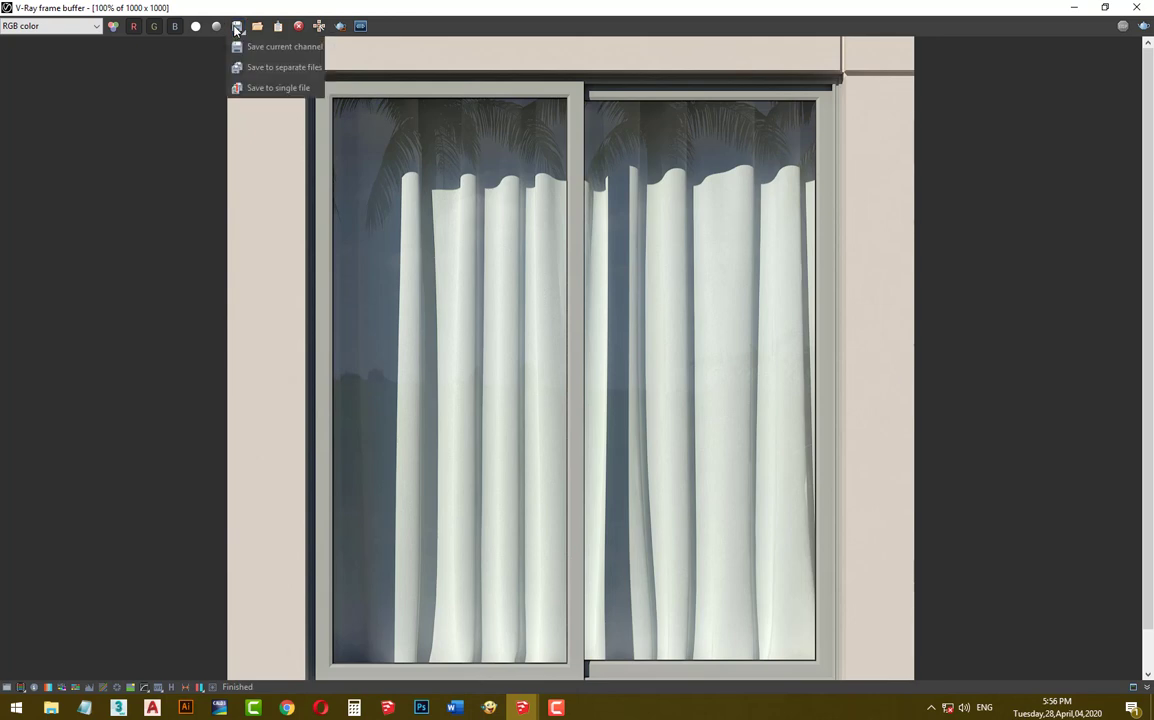
pyautogui.moveTo(283, 67)
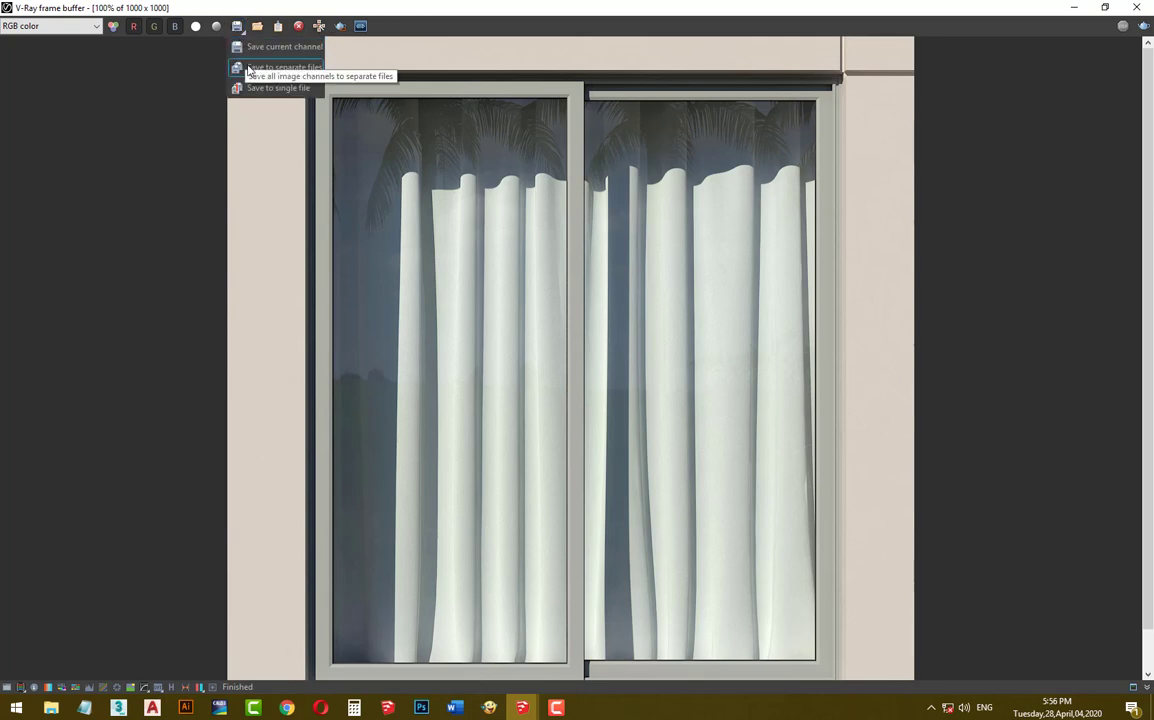
# Name the output image 01 for saving as PNG in RENDERS.
pyautogui.click(278, 88)
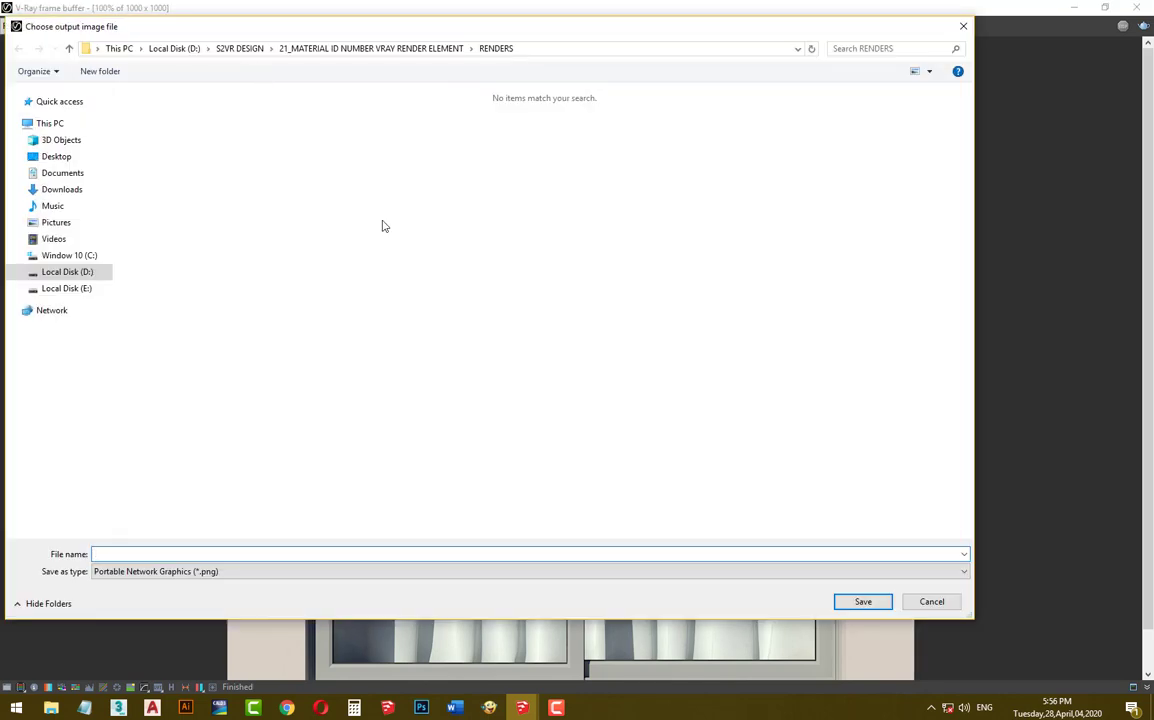
pyautogui.moveTo(406, 262)
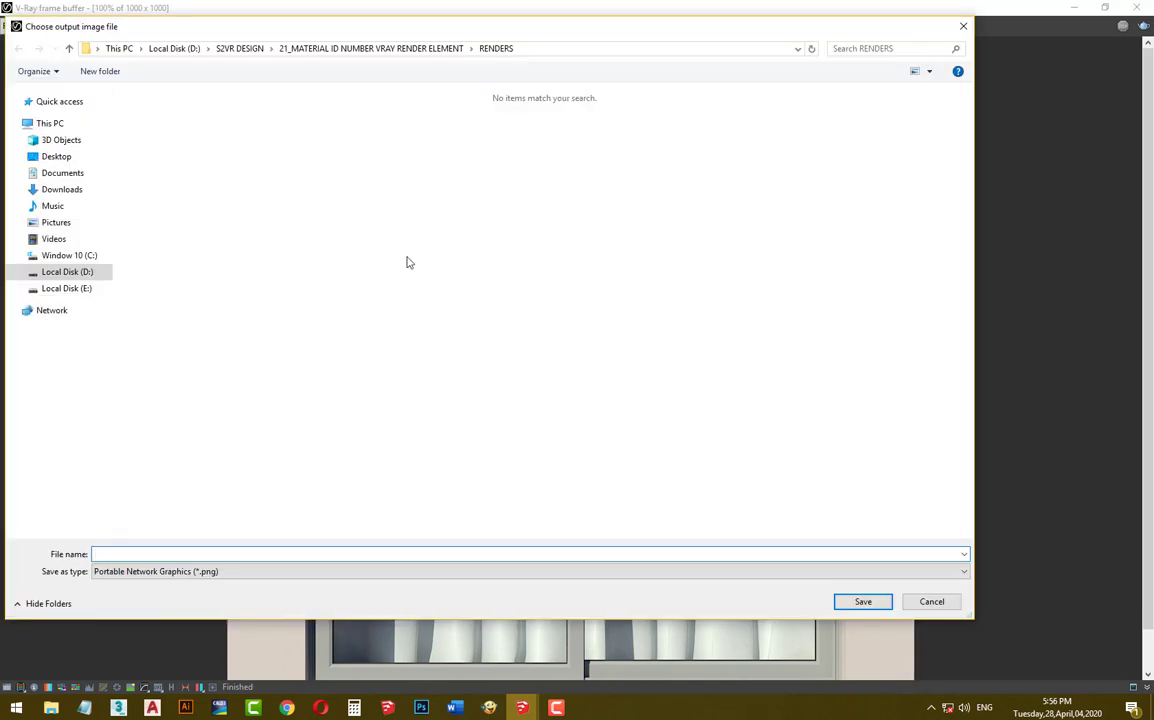
pyautogui.write('01')
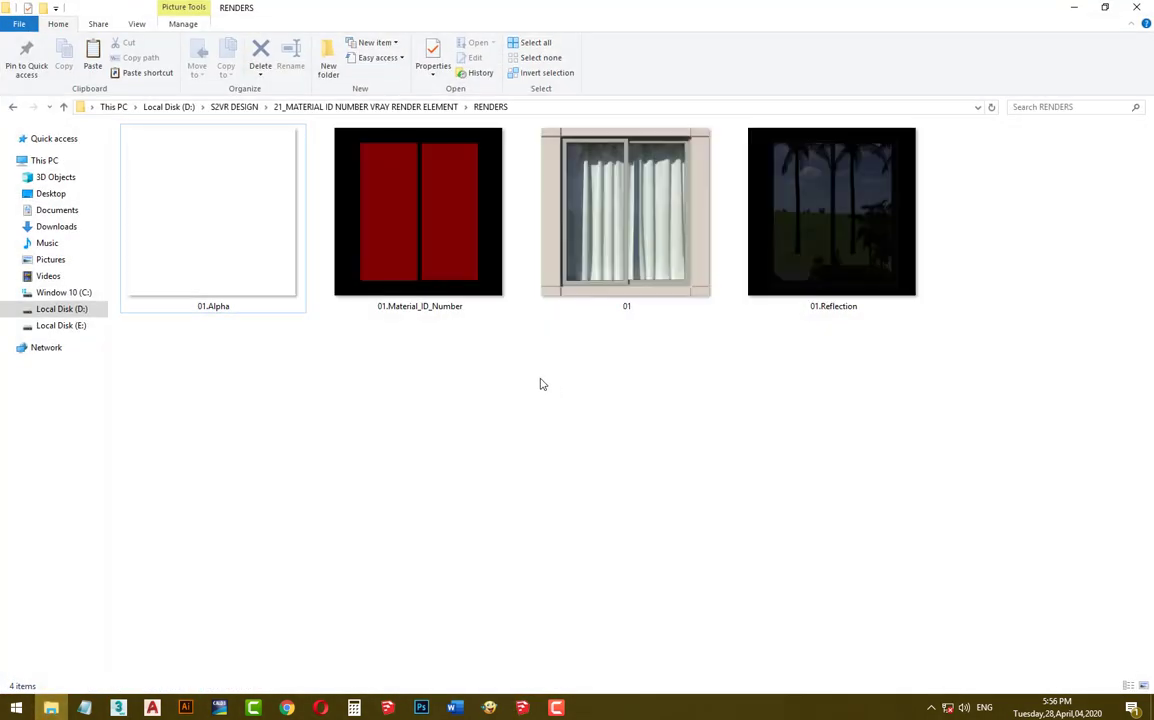
pyautogui.moveTo(601, 445)
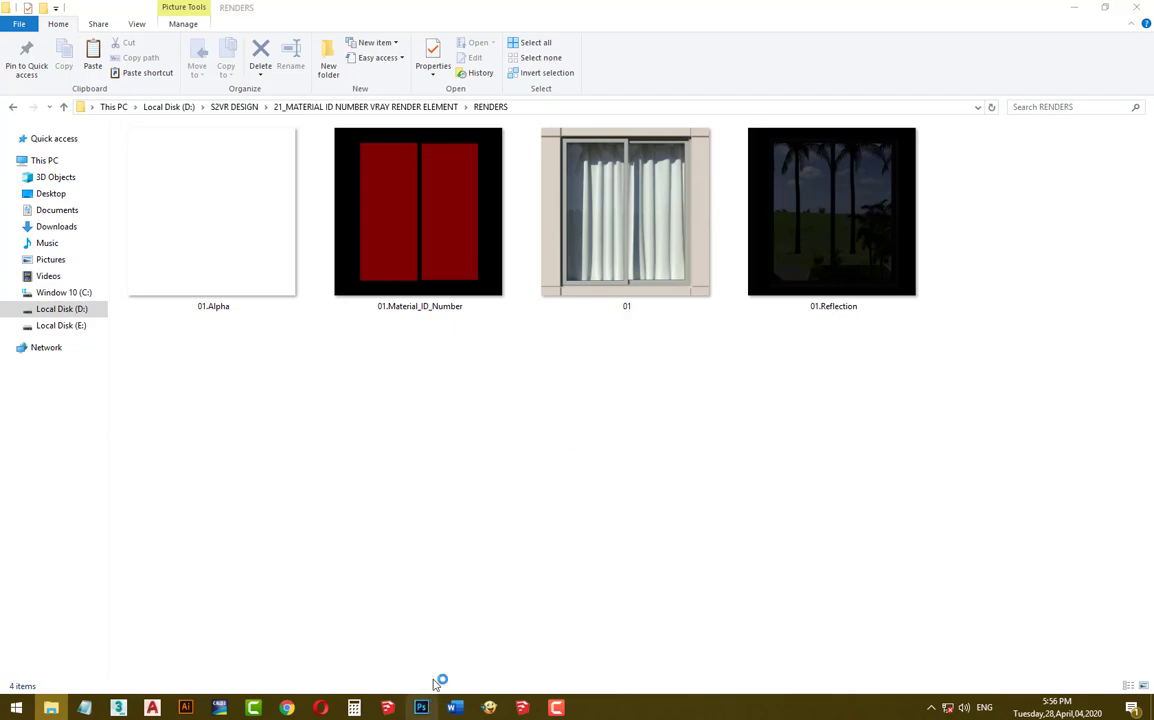
# Select 01, 01.Reflection and 01.Material_ID_Number and drag them onto Photoshop.
pyautogui.click(420, 708)
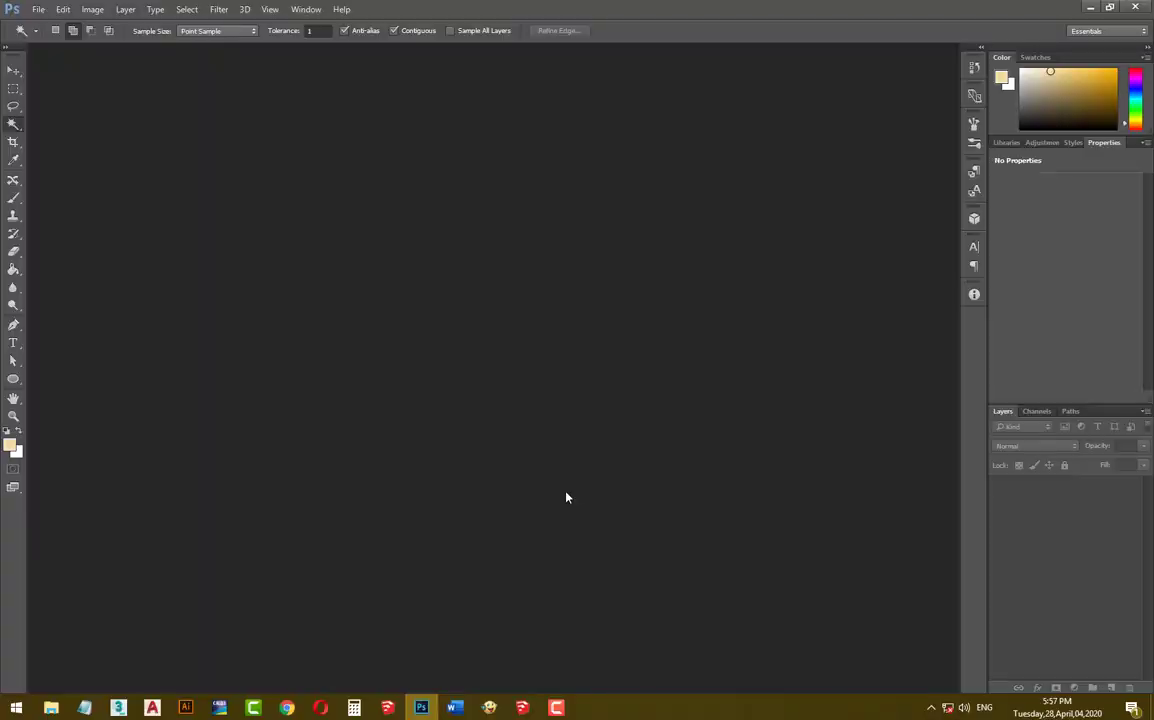
pyautogui.click(50, 708)
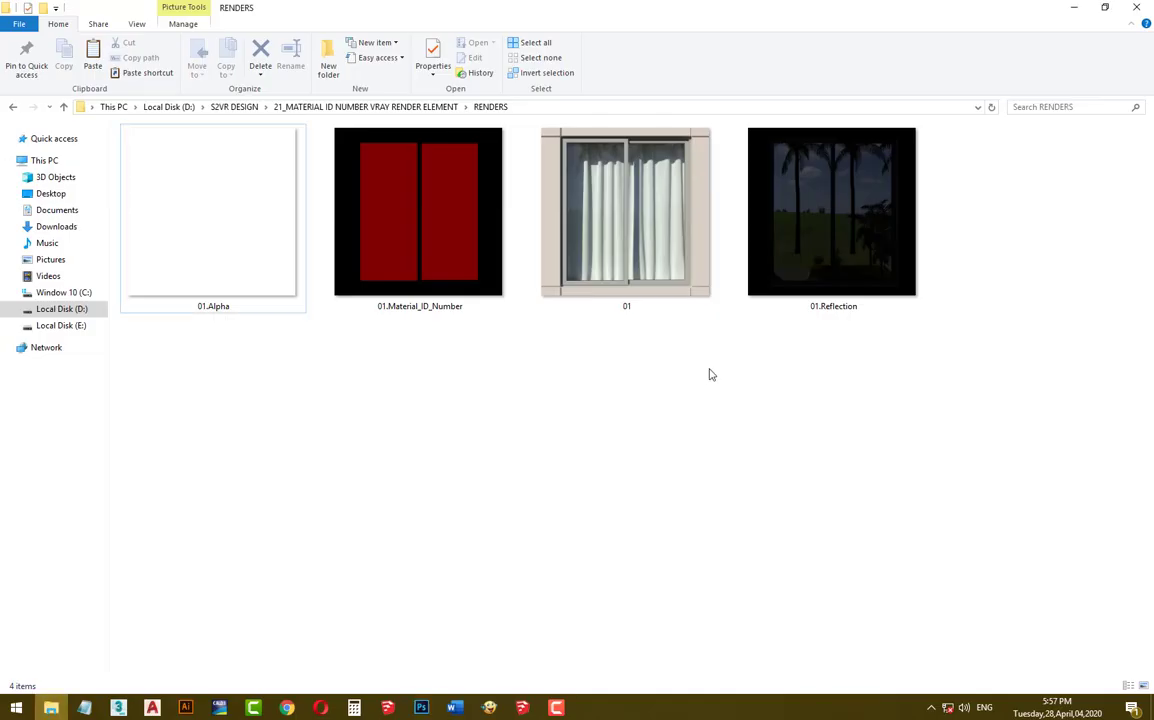
pyautogui.click(626, 210)
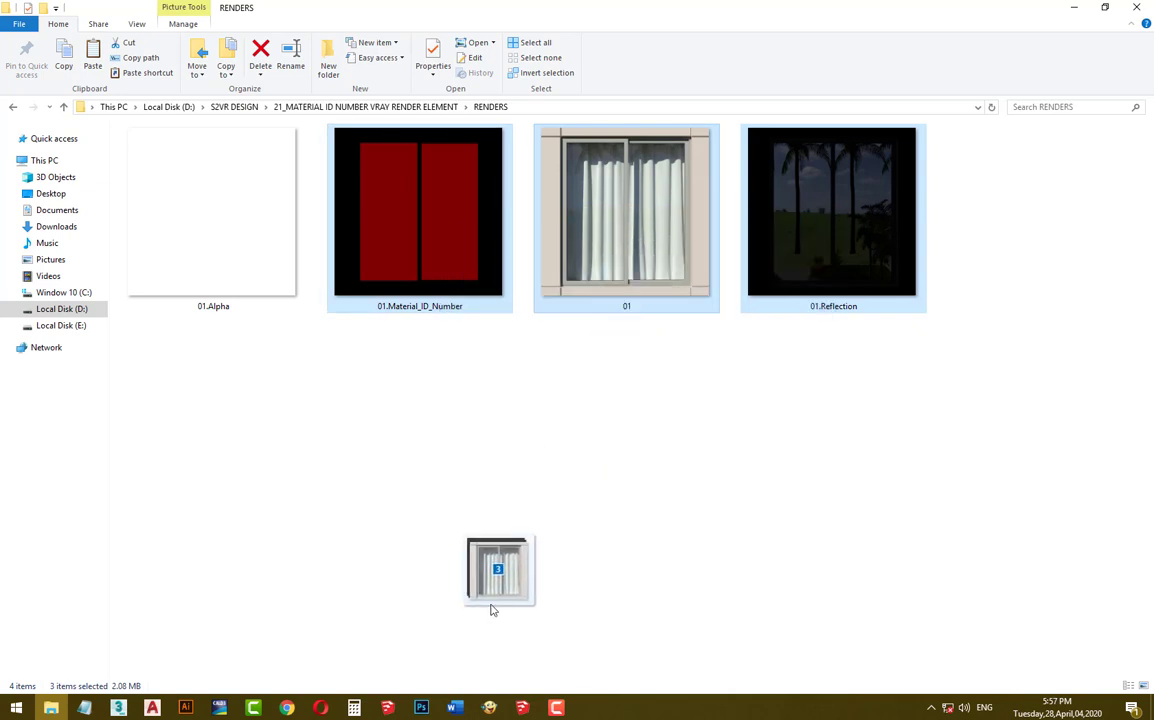
pyautogui.moveTo(498, 570); pyautogui.dragTo(420, 670)
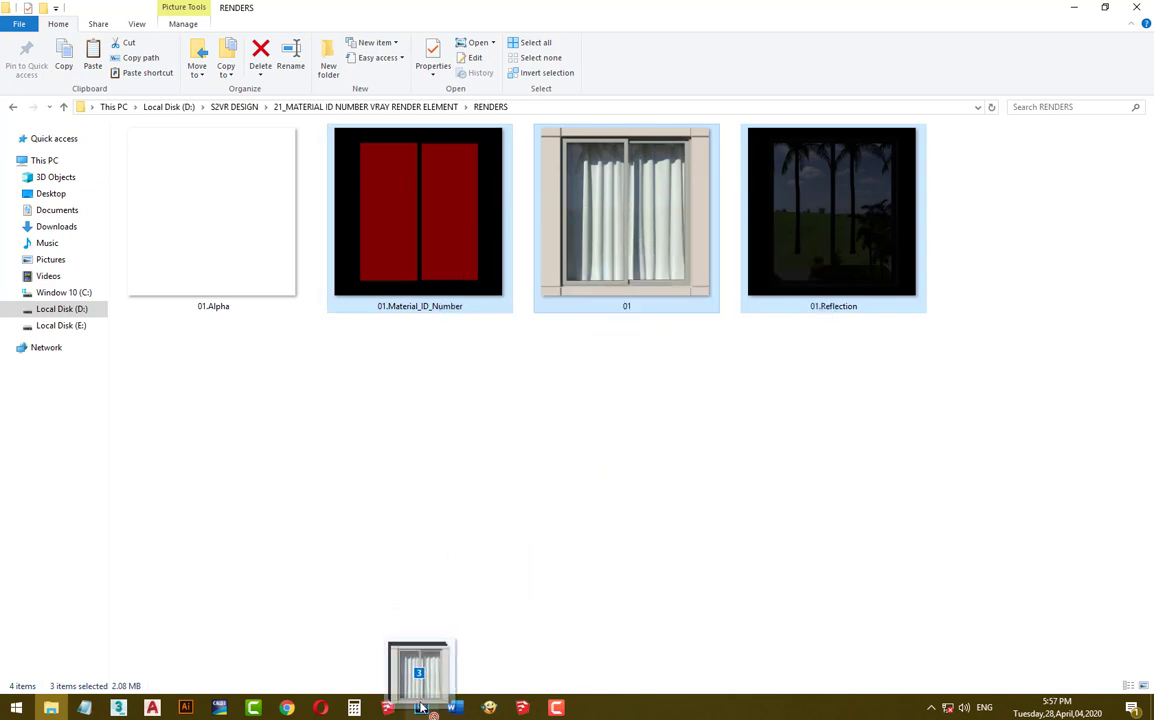
# Open the three renders as layers in 01.png and delete Layer 0.
pyautogui.click(420, 708)
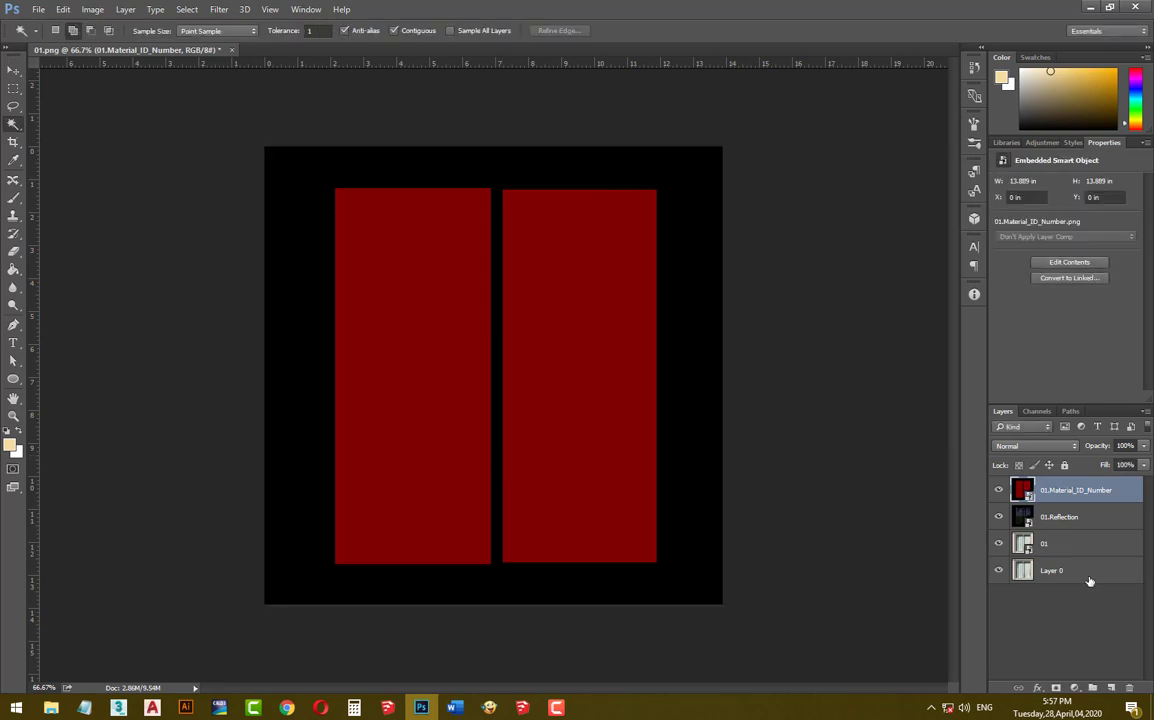
pyautogui.click(1131, 688)
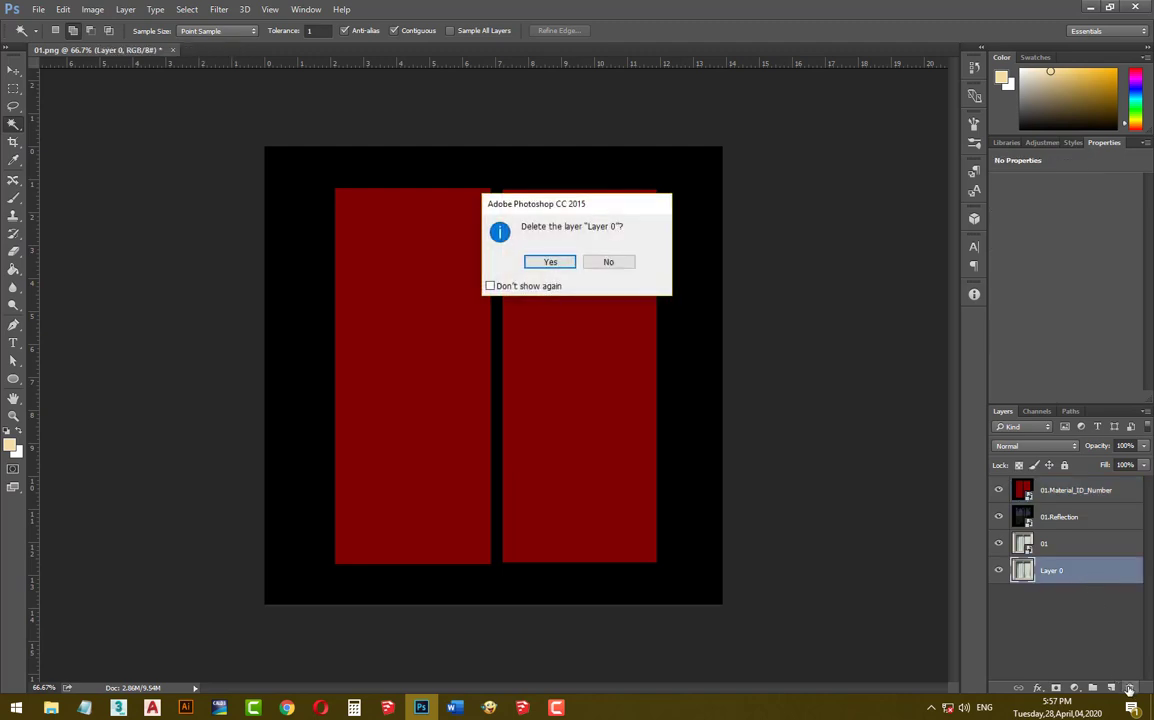
pyautogui.moveTo(550, 261)
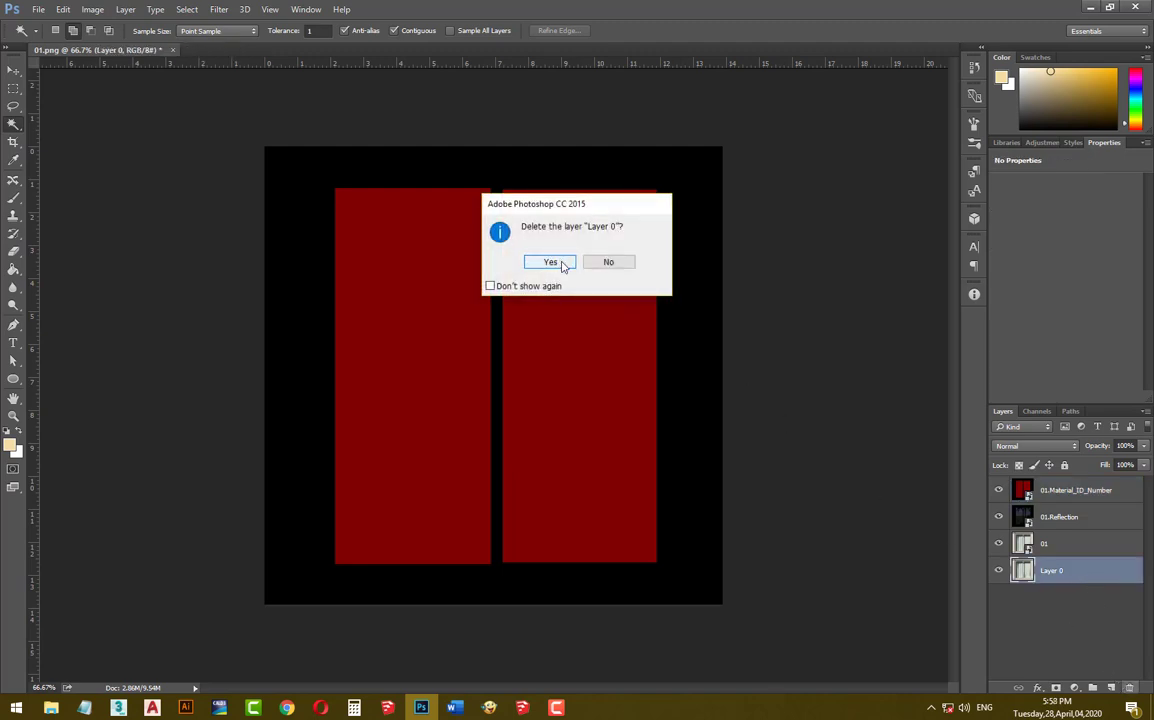
pyautogui.click(550, 261)
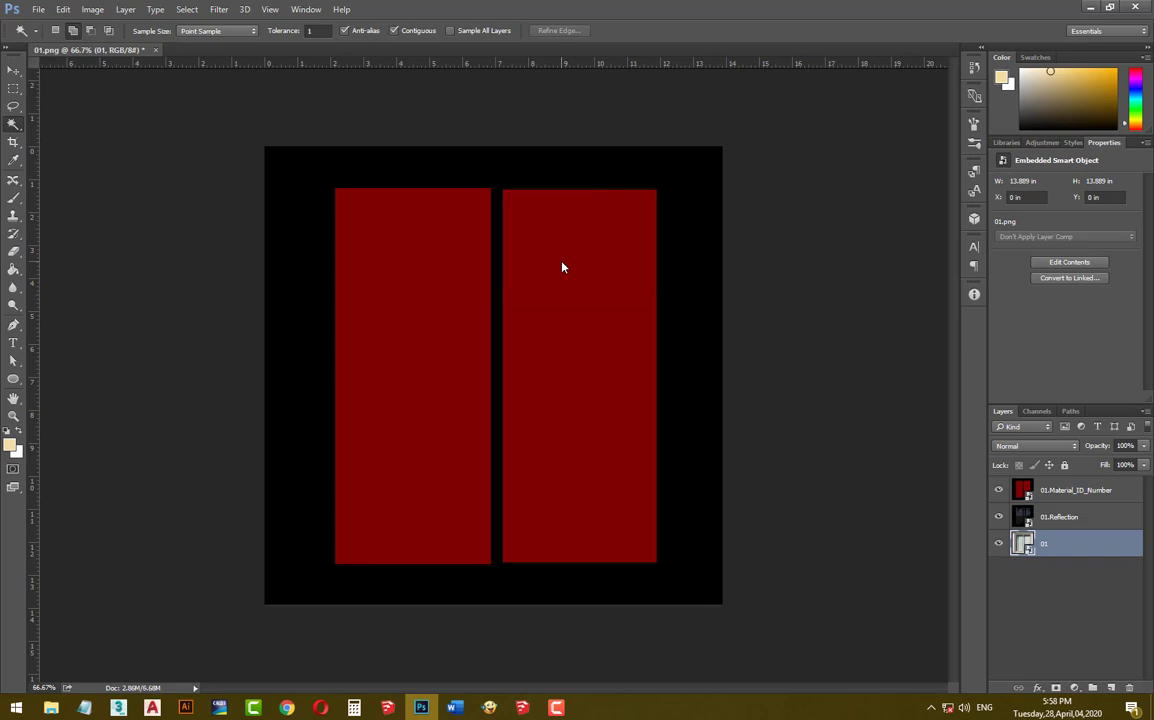
# Choose the Move Tool, fit the image on screen, and select 01.Material_ID_Number.
pyautogui.click(14, 70)
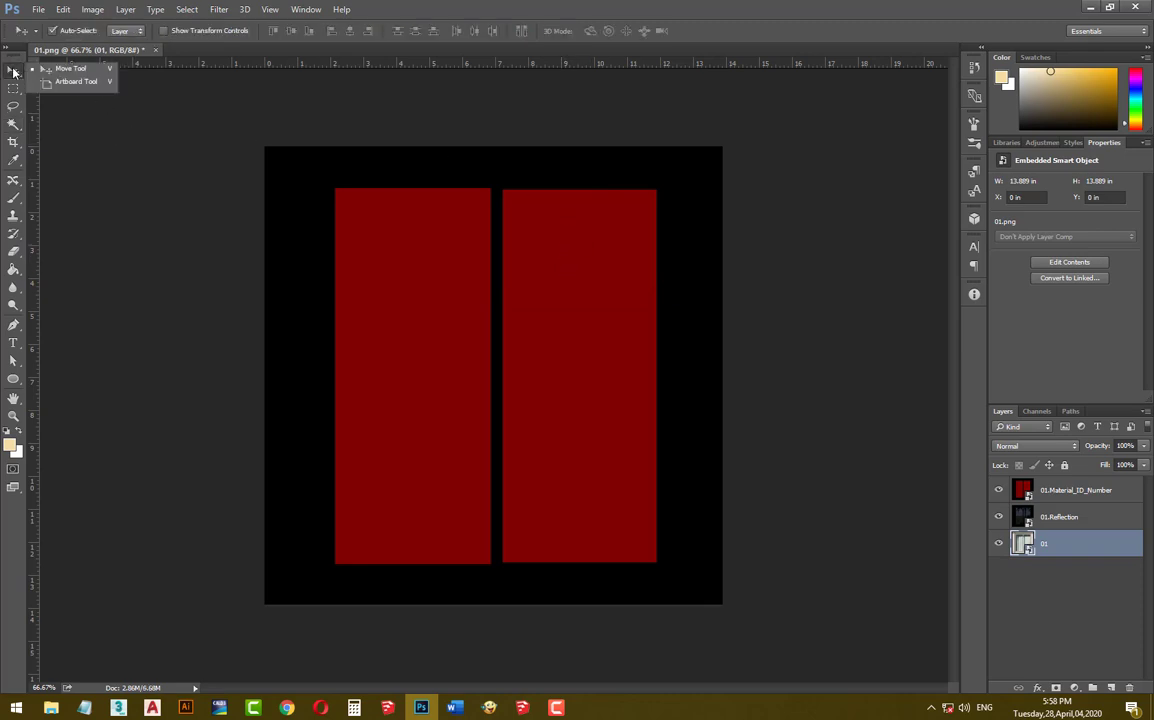
pyautogui.moveTo(215, 85)
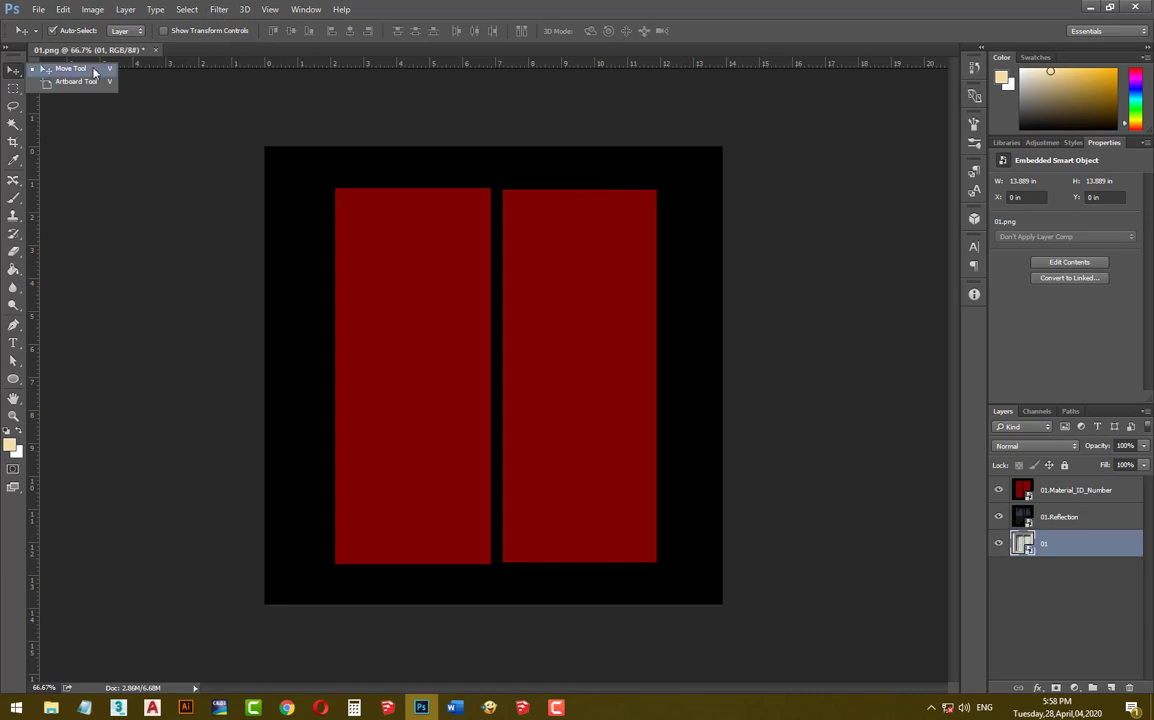
pyautogui.click(269, 9)
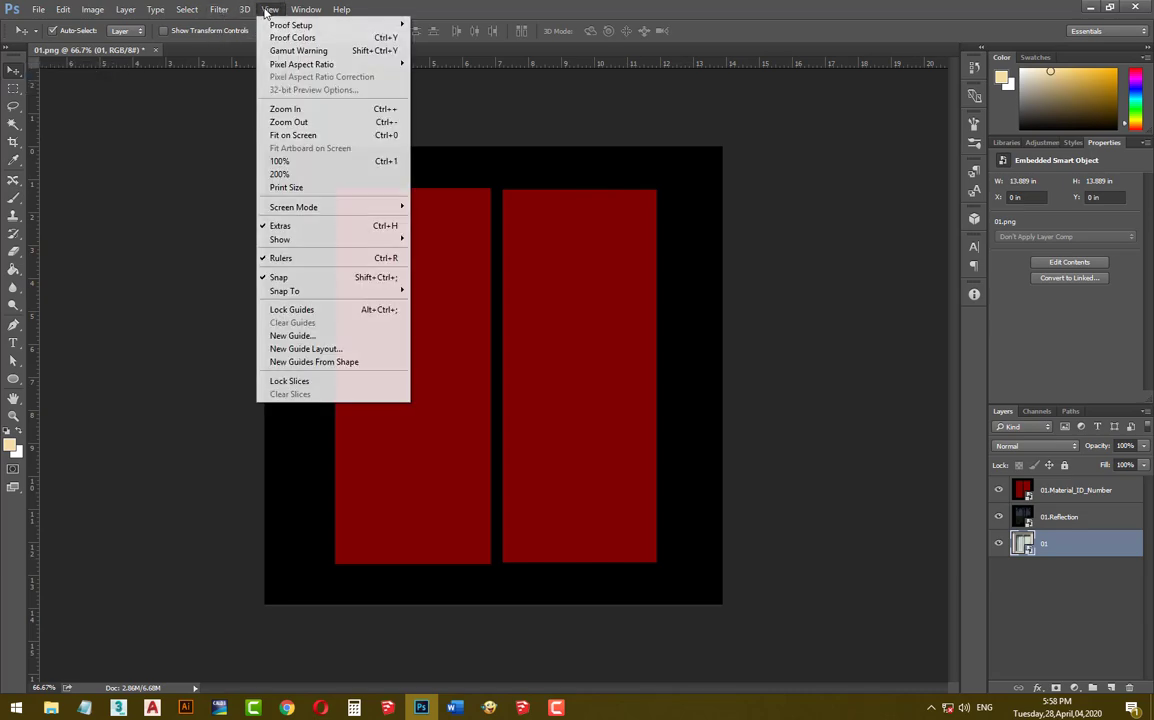
pyautogui.click(293, 135)
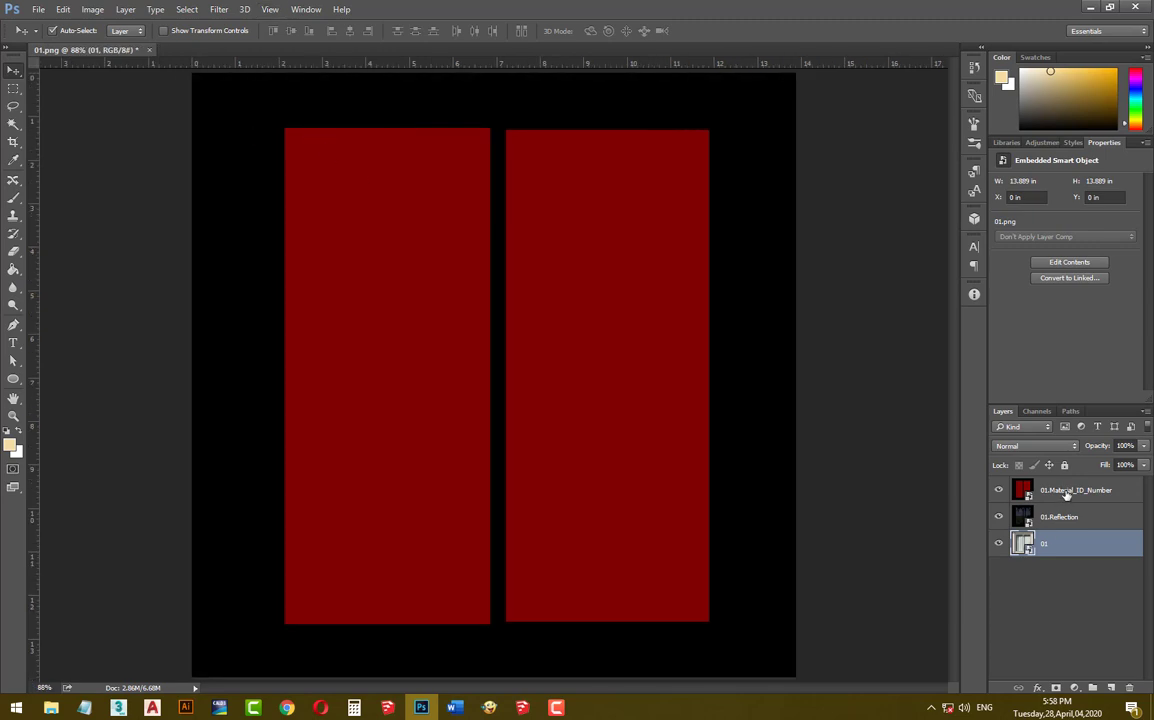
pyautogui.click(1075, 490)
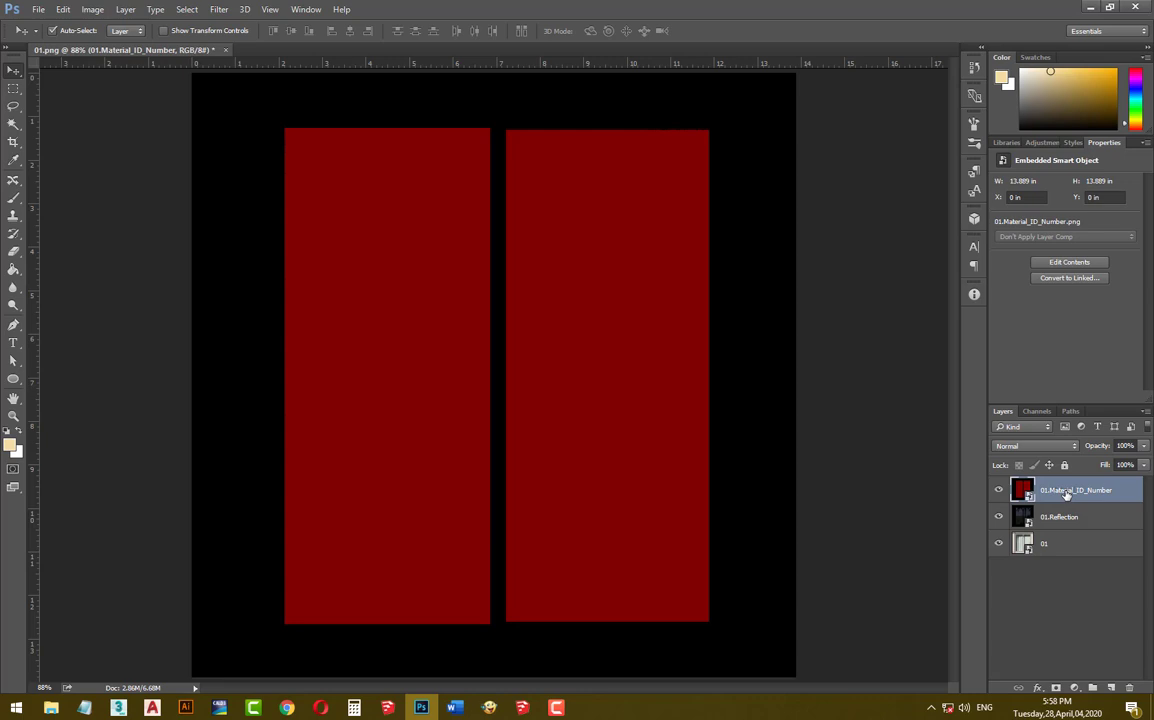
pyautogui.moveTo(35, 180)
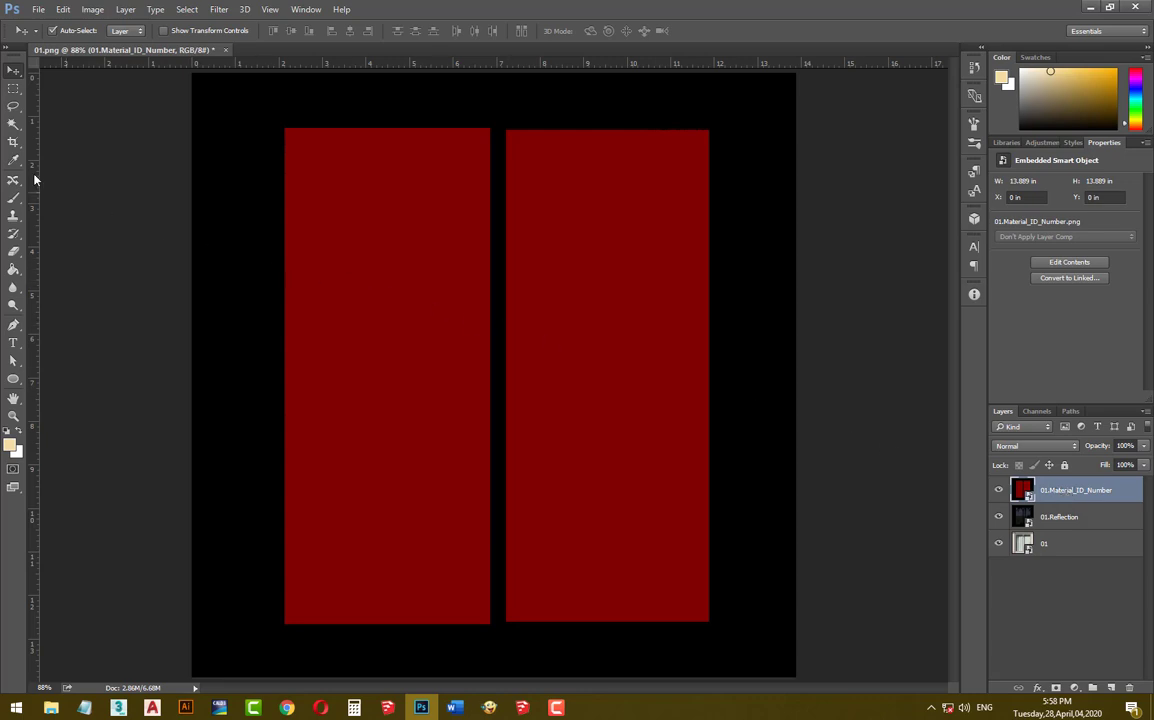
# Magic Wand-select the red glass panes in add mode, then hide 01.Material_ID_Number.
pyautogui.click(14, 122)
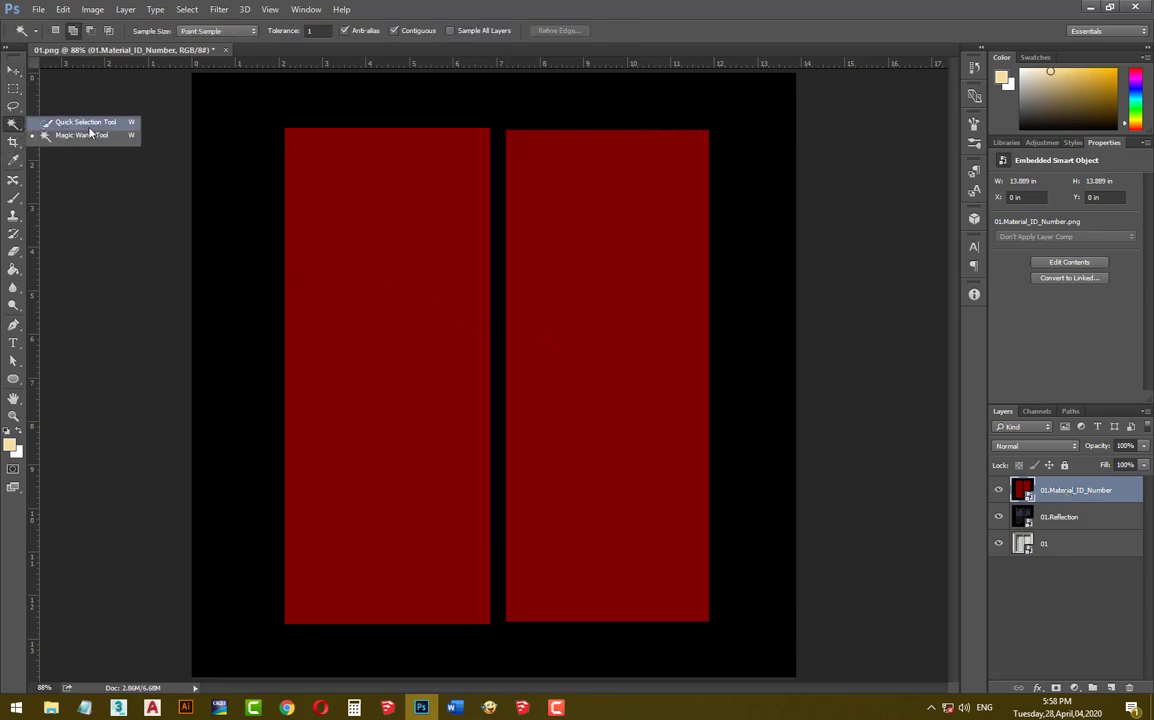
pyautogui.click(74, 31)
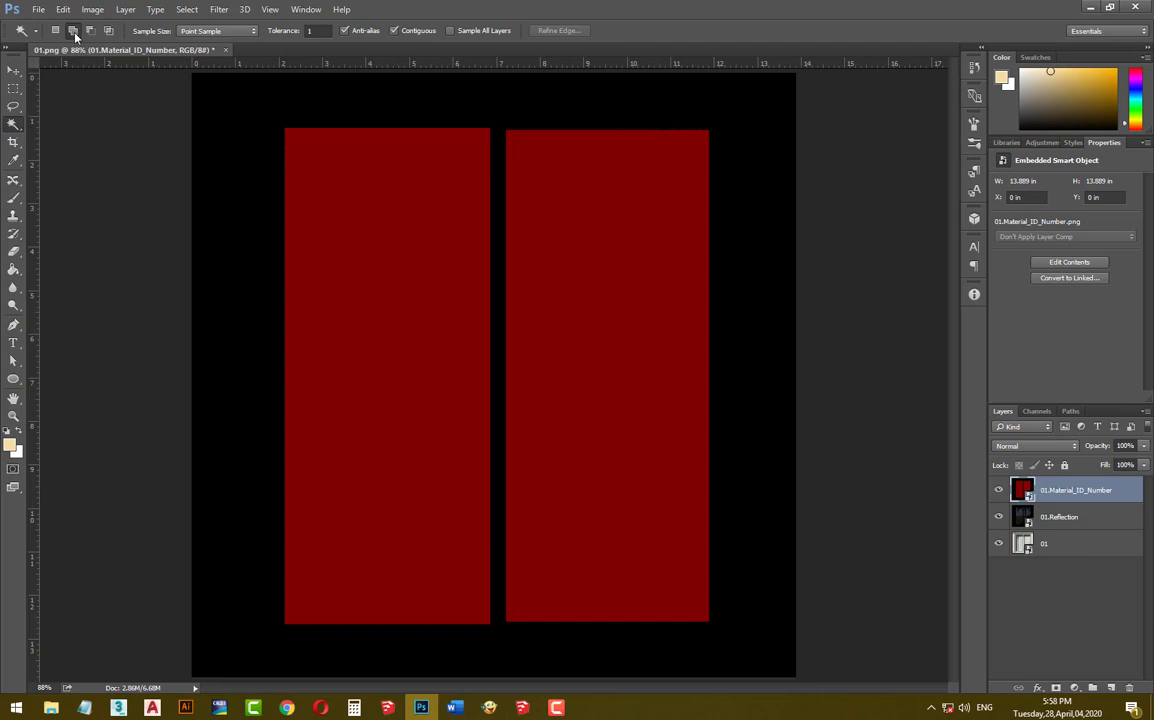
pyautogui.moveTo(74, 31)
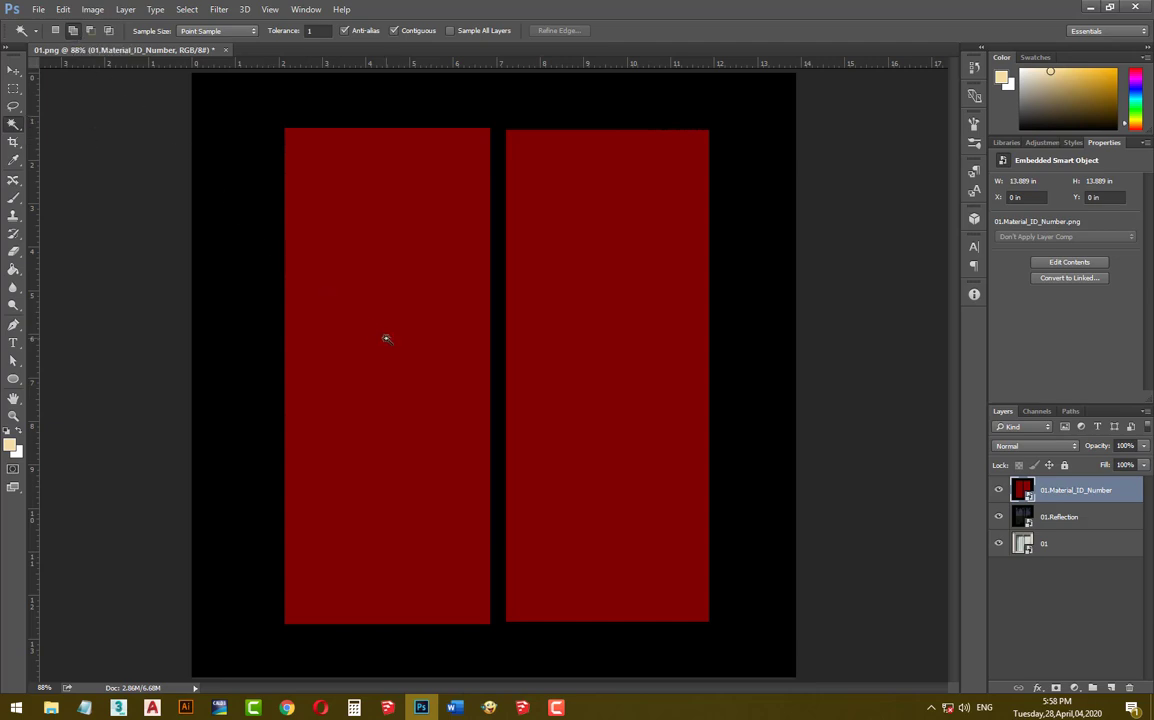
pyautogui.click(387, 338)
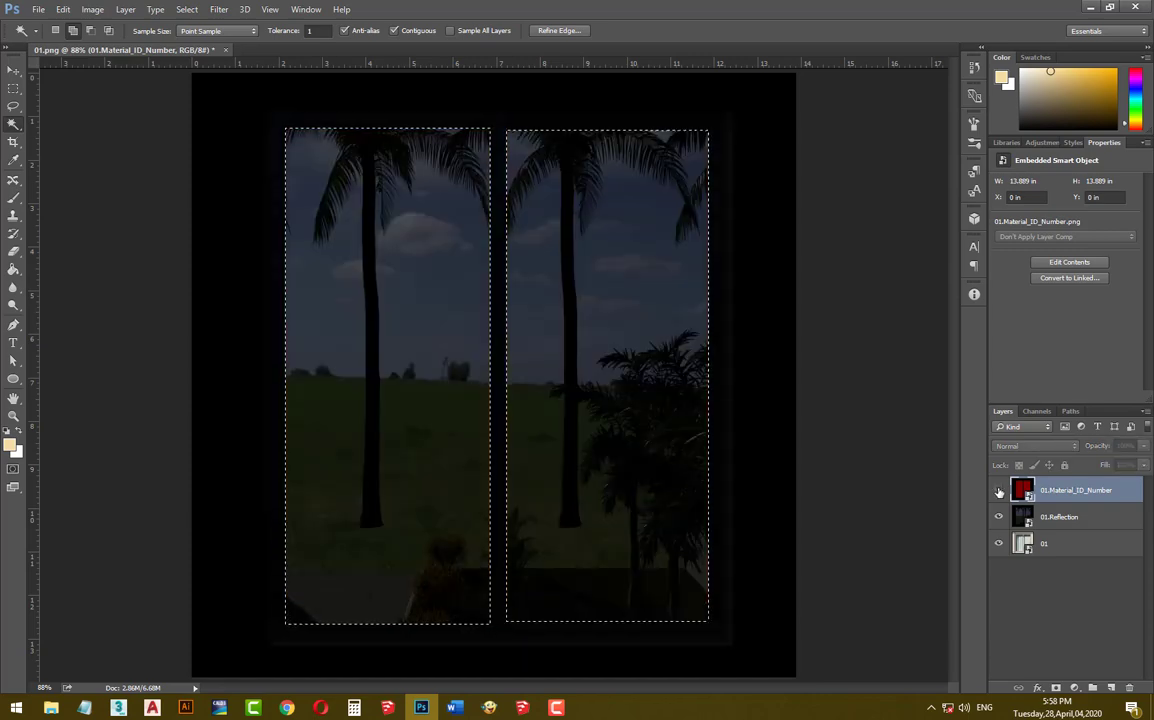
pyautogui.click(1059, 517)
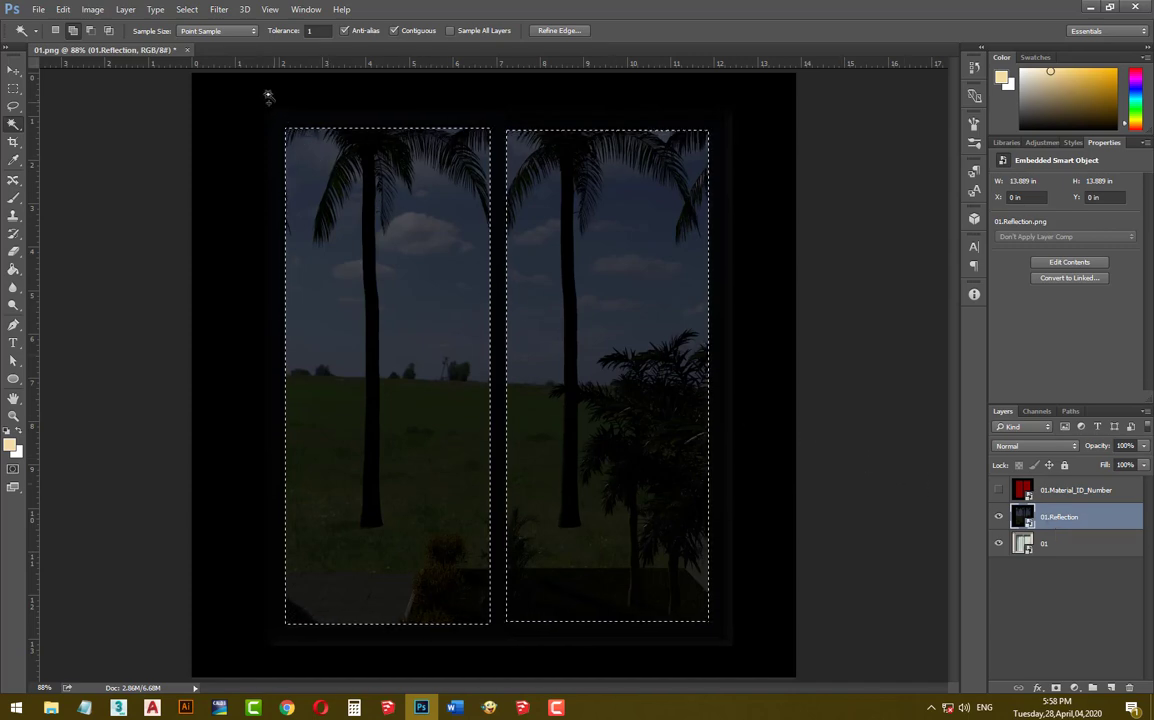
# Copy the selected glass onto new Layer 1 and hide 01.Reflection.
pyautogui.click(125, 9)
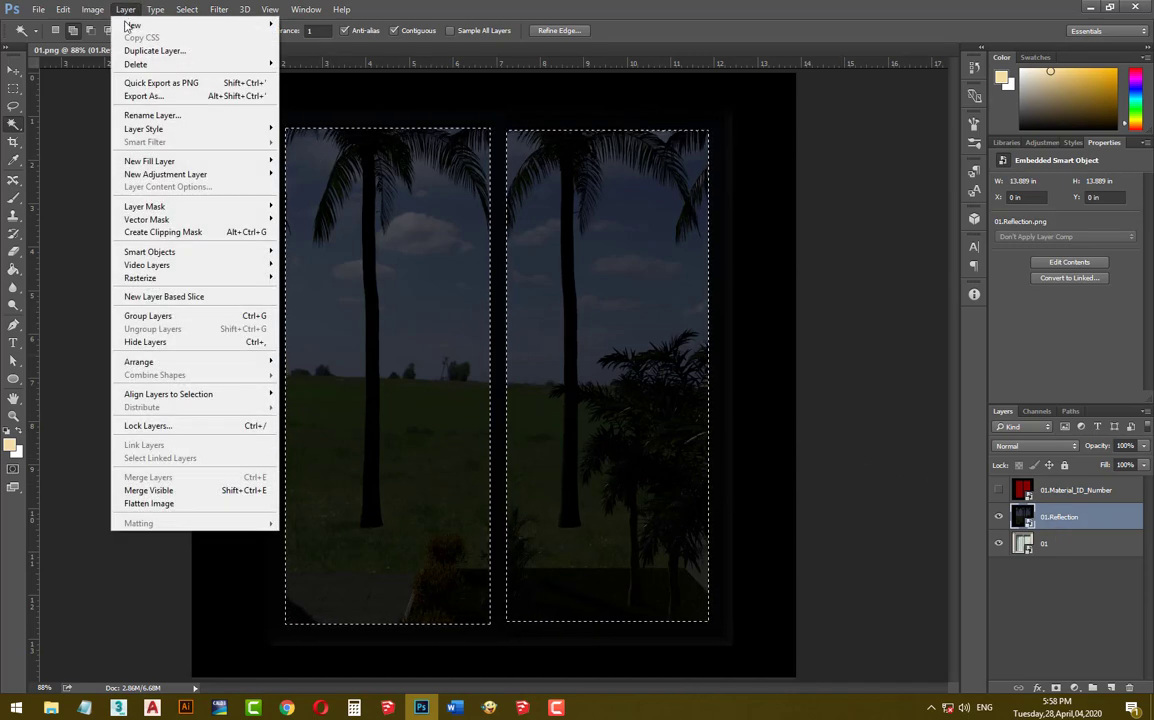
pyautogui.moveTo(133, 25)
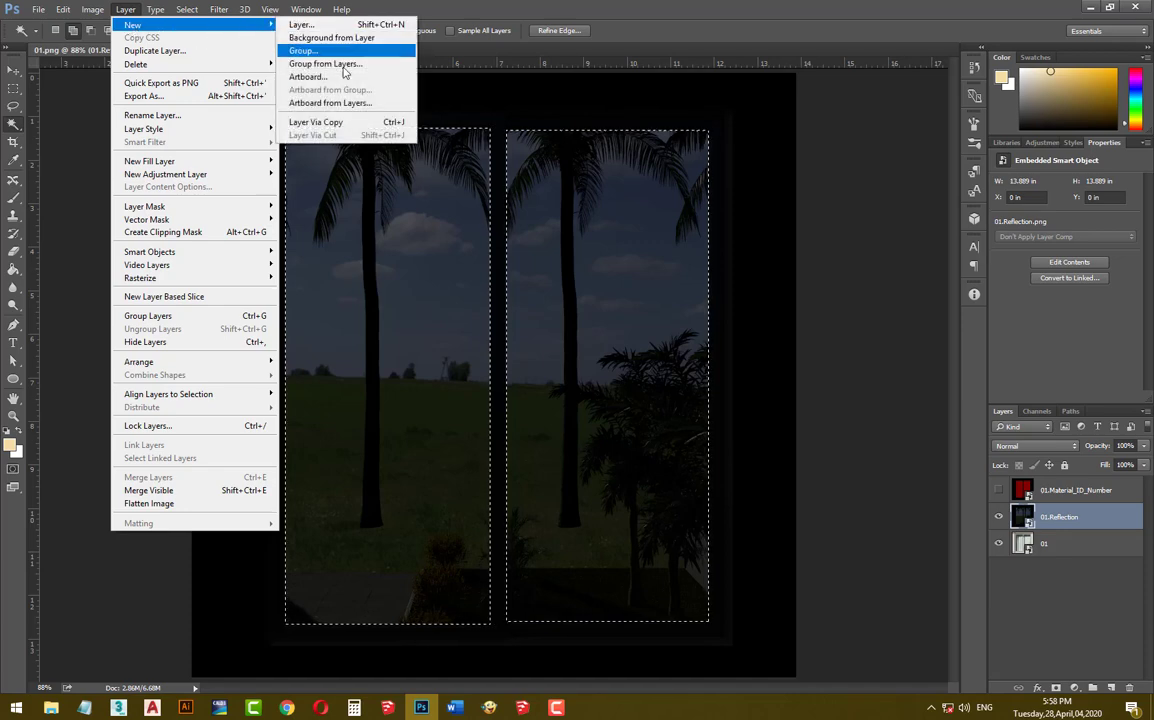
pyautogui.click(315, 121)
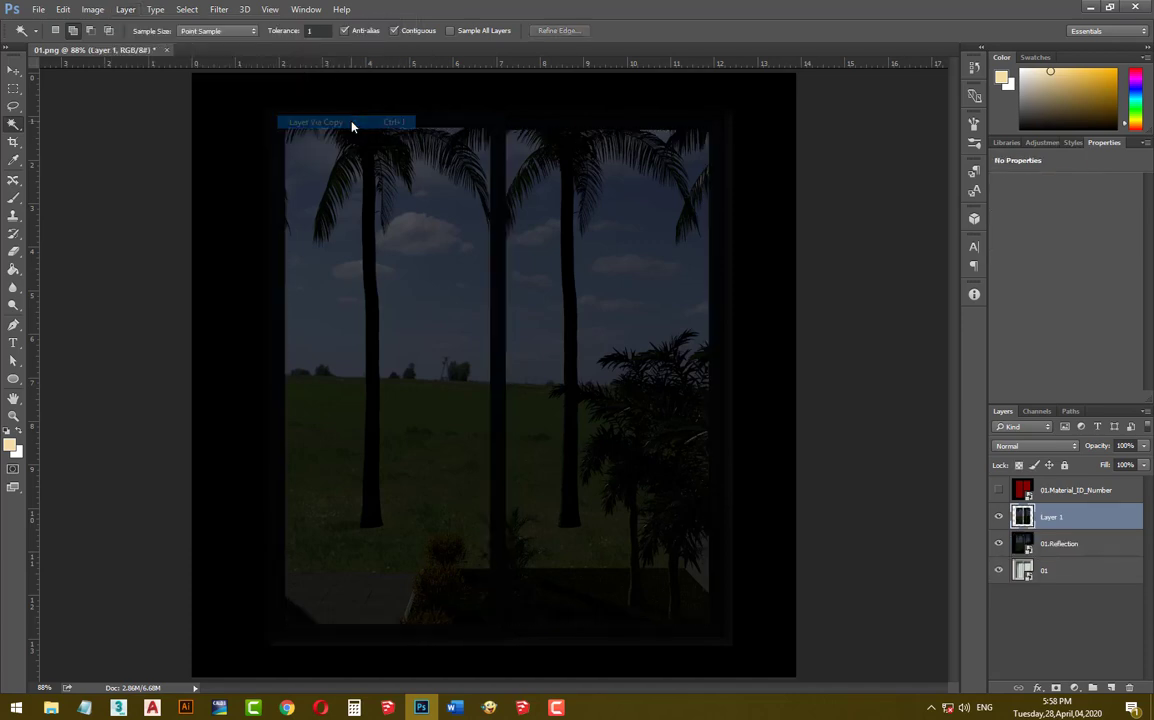
pyautogui.click(316, 121)
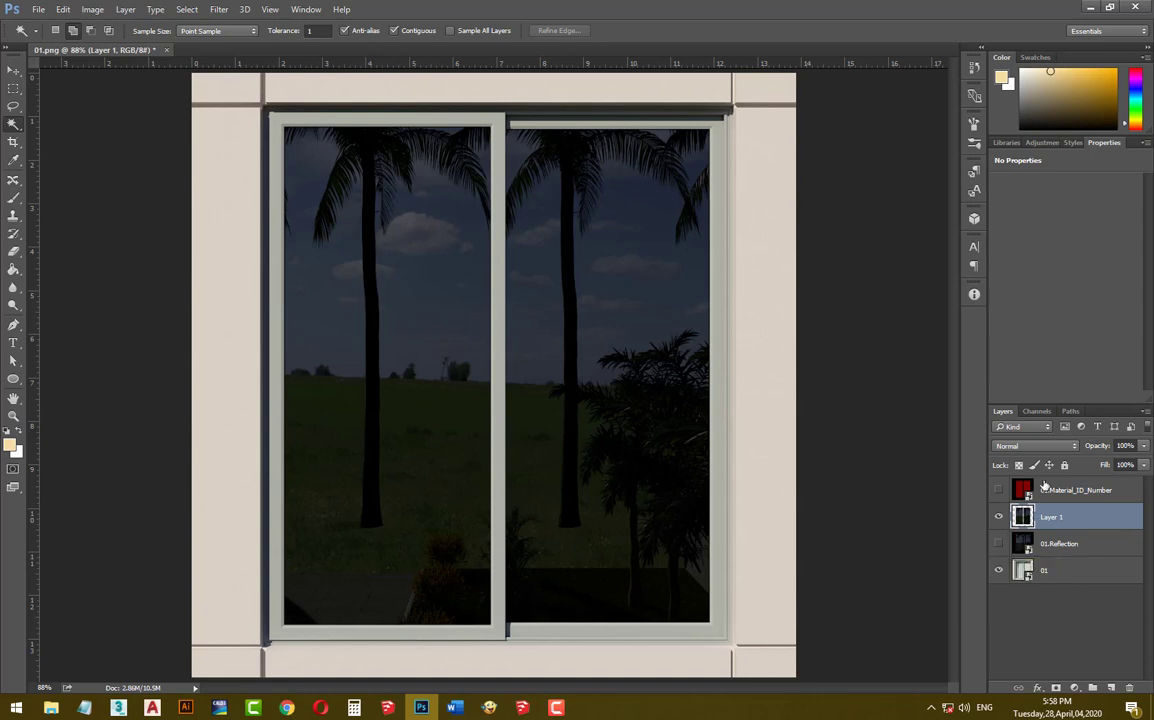
# Set Layer 1's blend mode to Screen, then toggle its visibility to compare.
pyautogui.click(1035, 445)
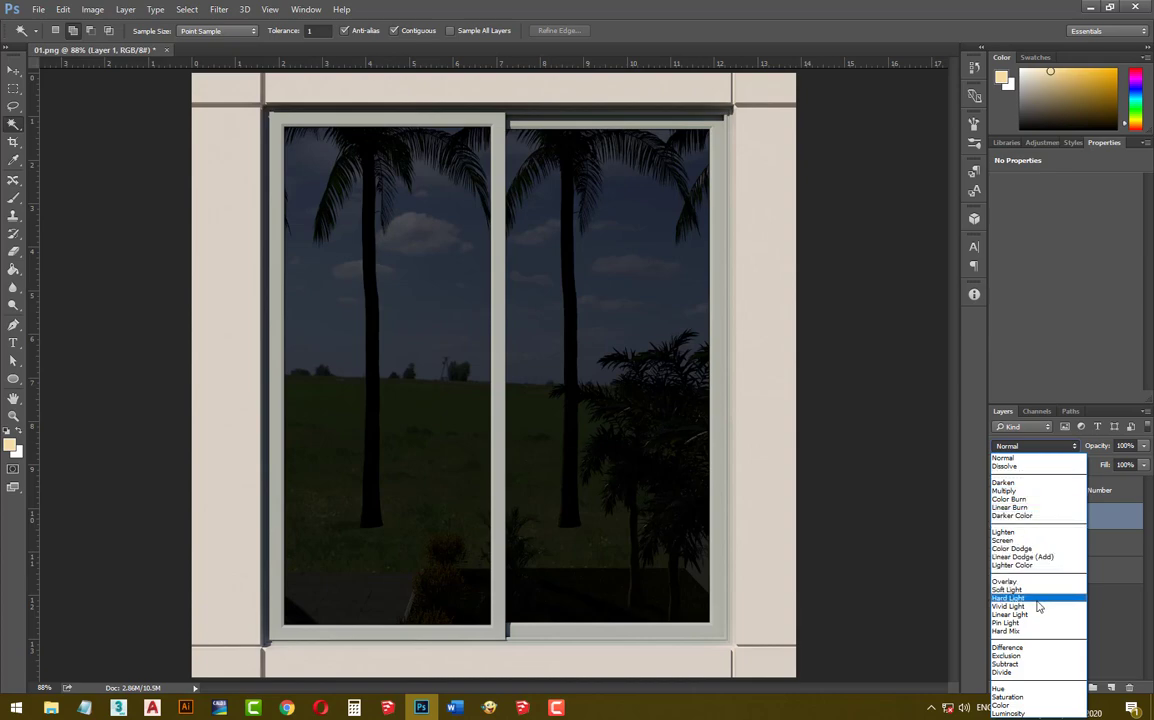
pyautogui.moveTo(1030, 540)
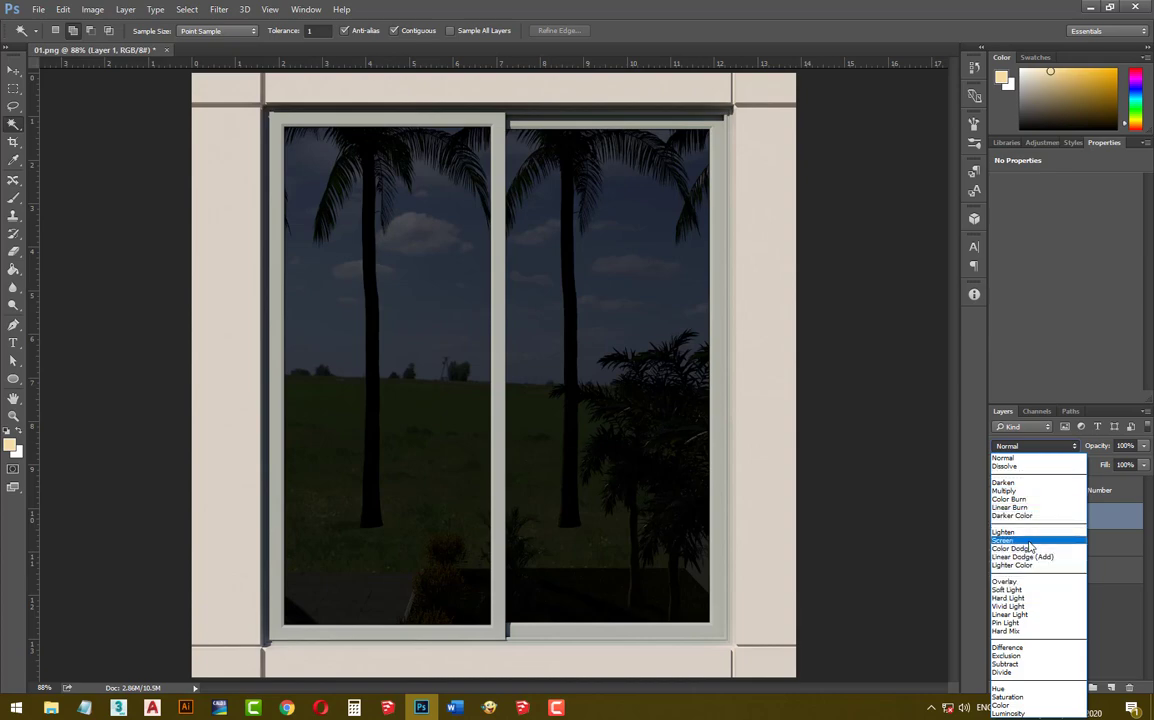
pyautogui.click(1003, 540)
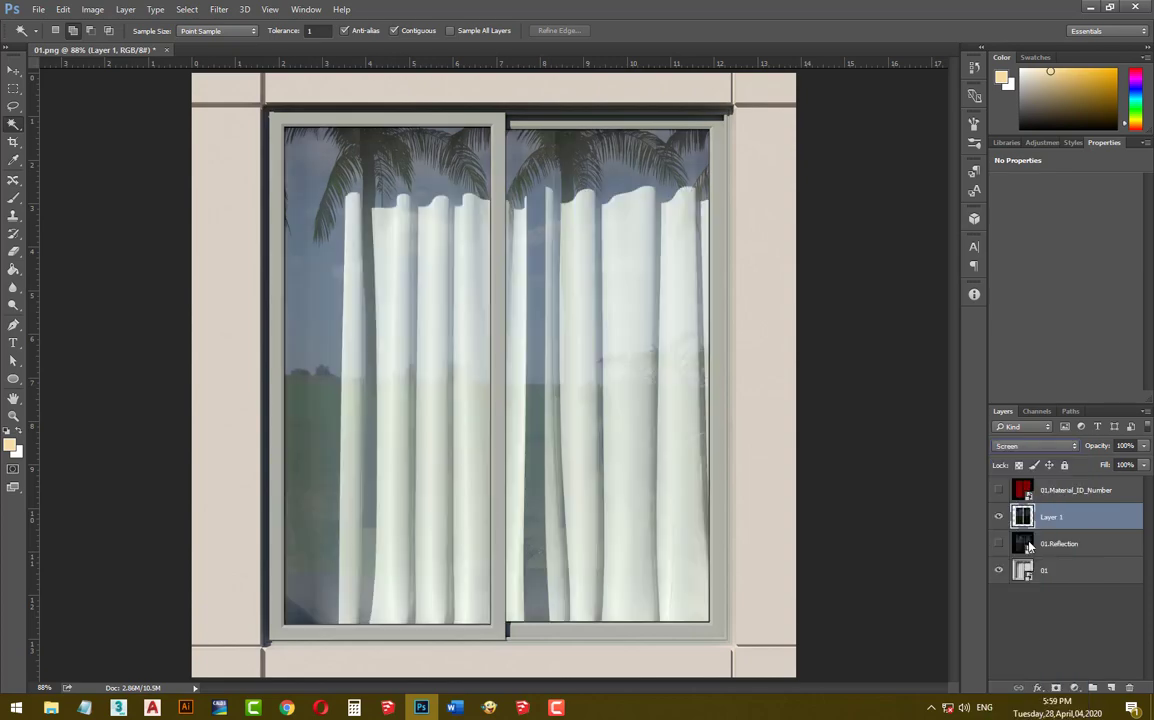
pyautogui.moveTo(1022, 543)
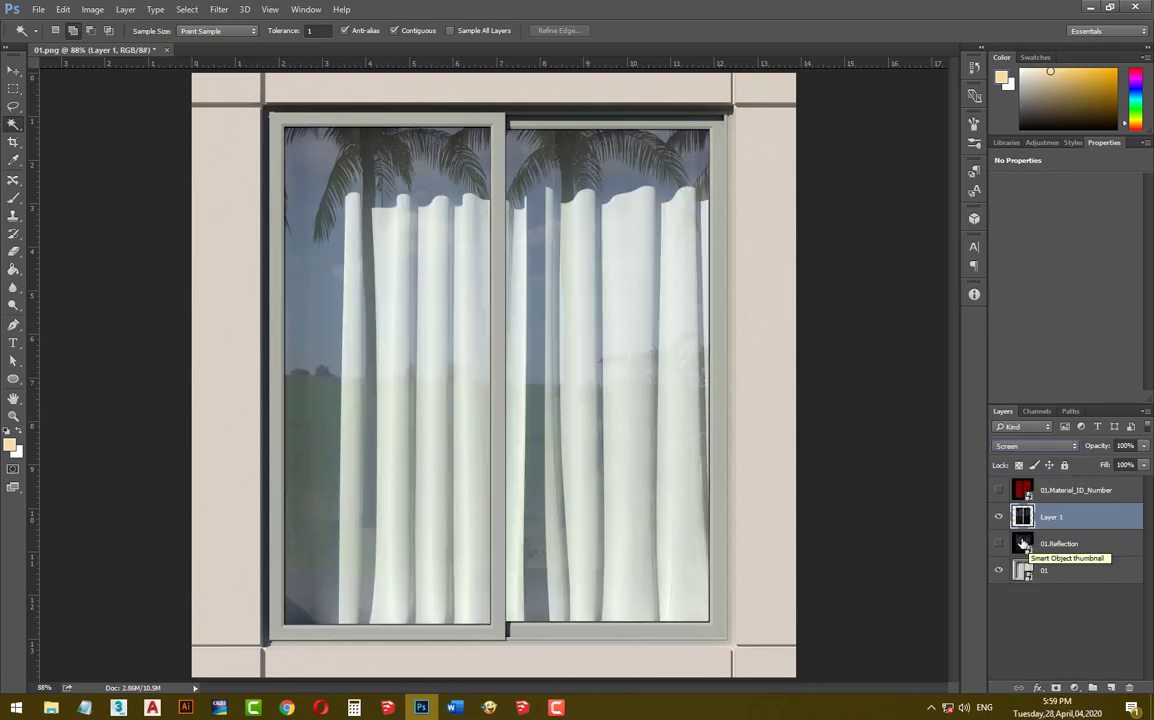
pyautogui.moveTo(998, 517)
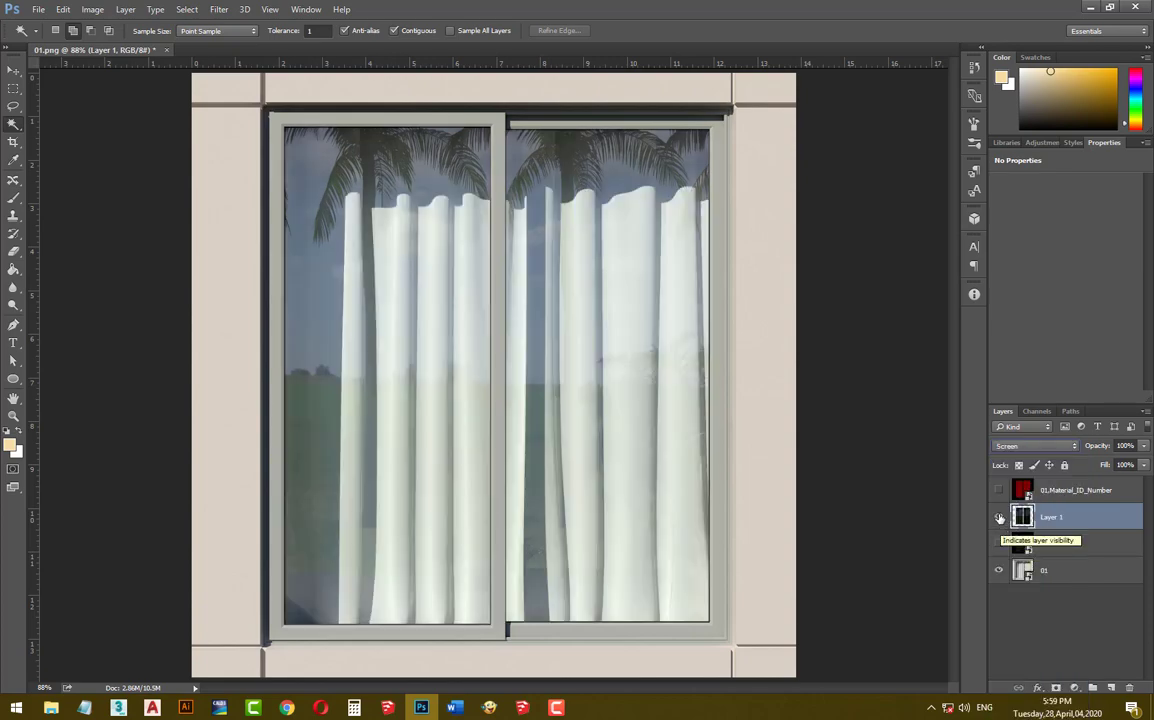
pyautogui.click(998, 517)
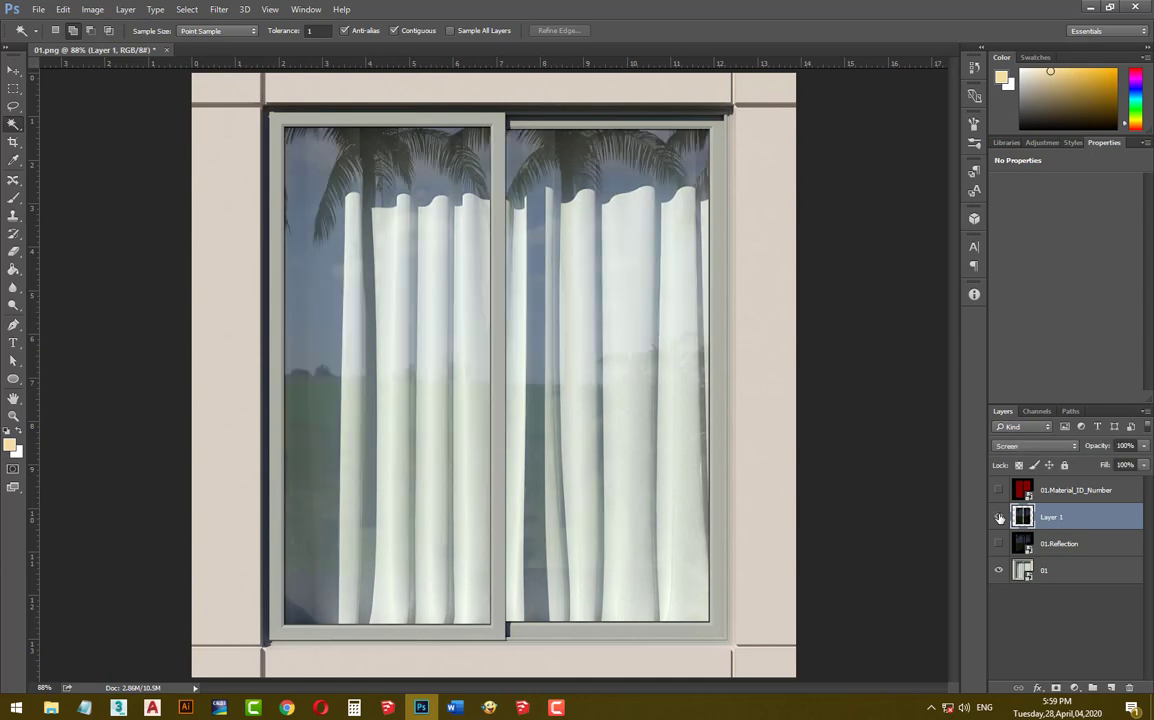
pyautogui.click(997, 517)
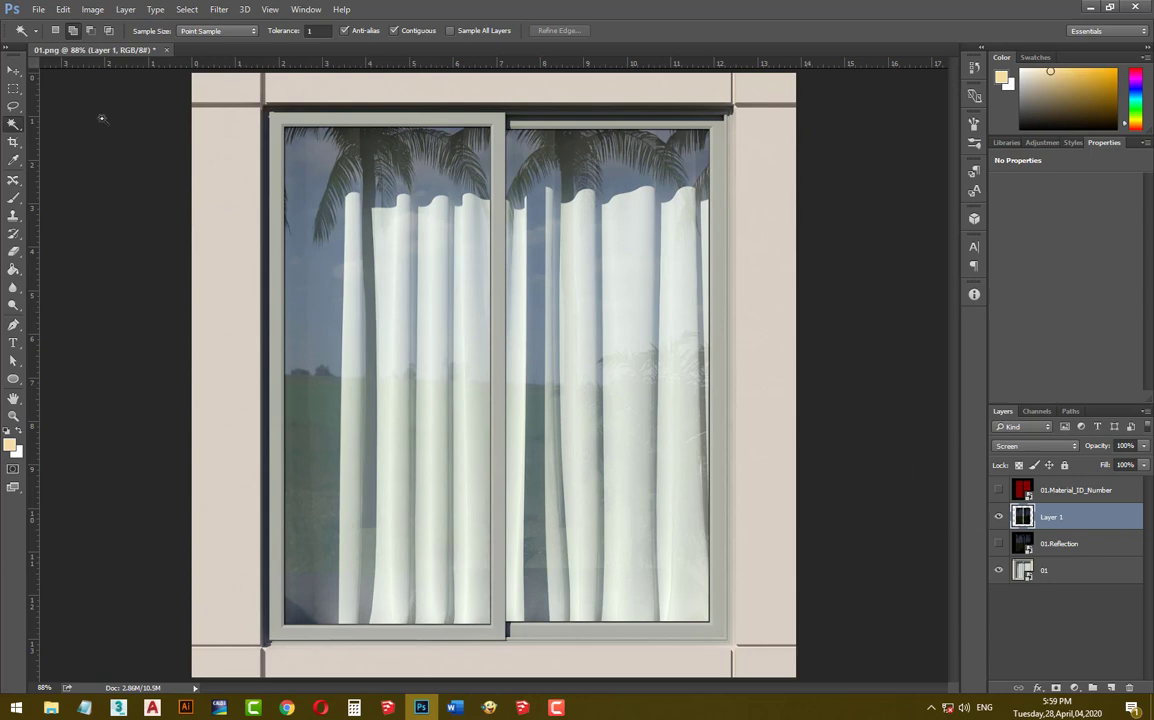
# Save the composite as PNG file '03', accepting the default PNG options.
pyautogui.click(38, 9)
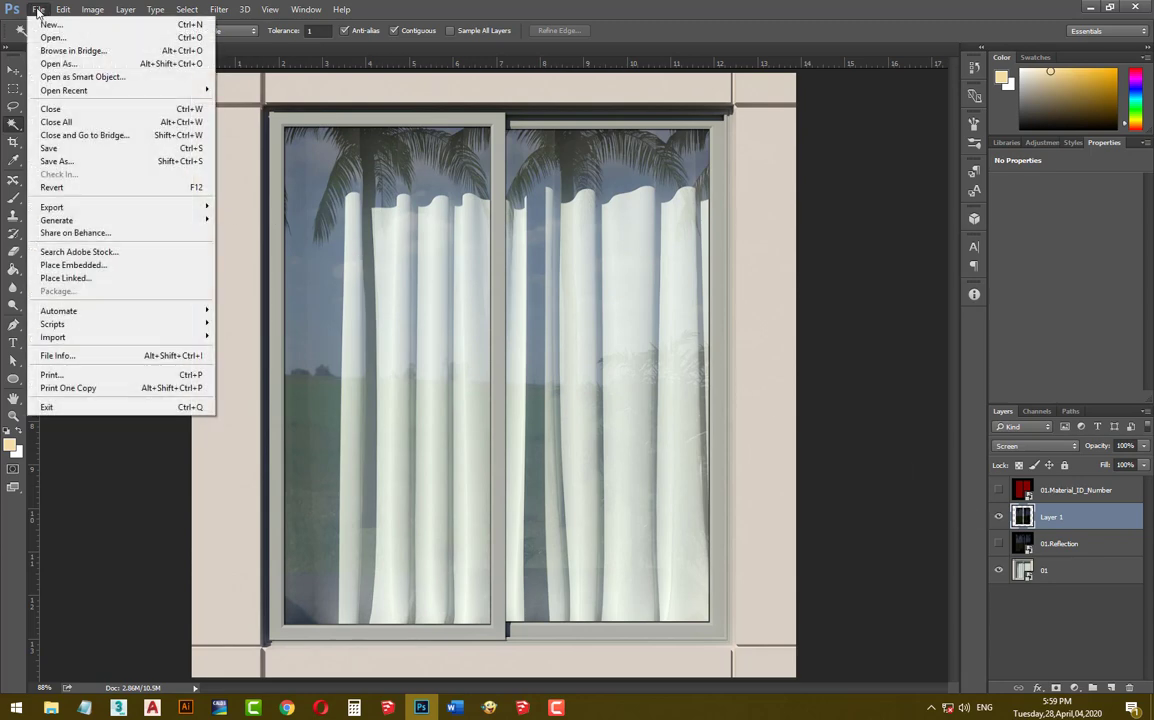
pyautogui.moveTo(49, 148)
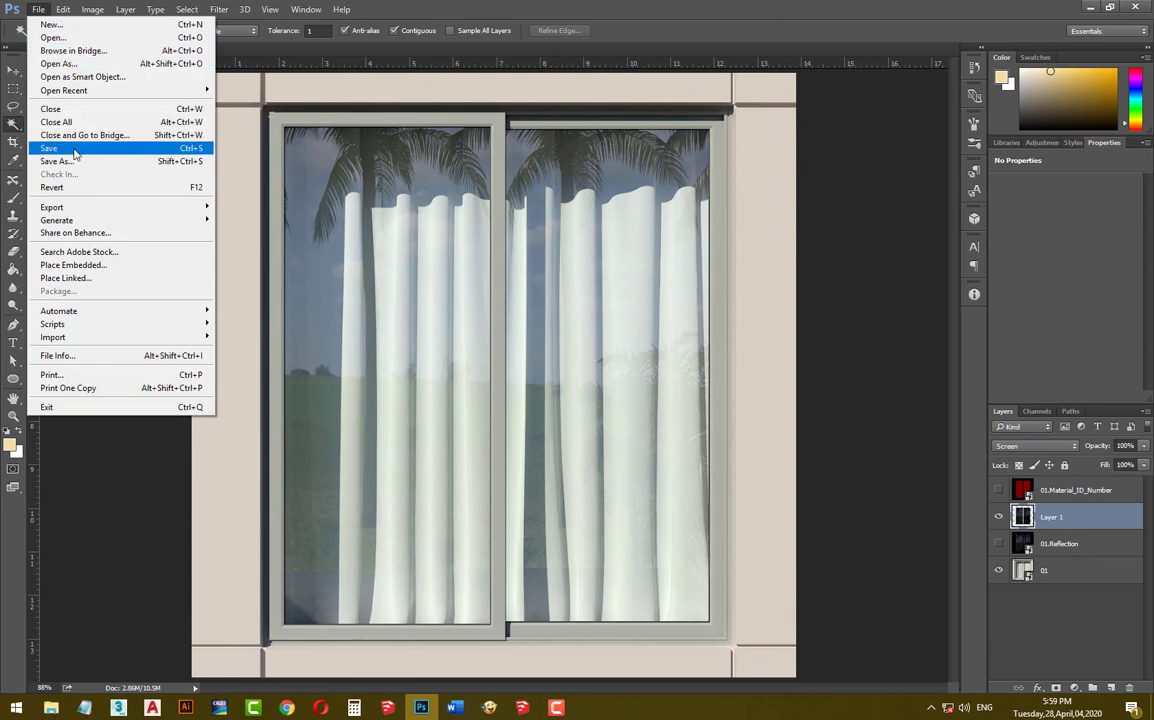
pyautogui.click(58, 161)
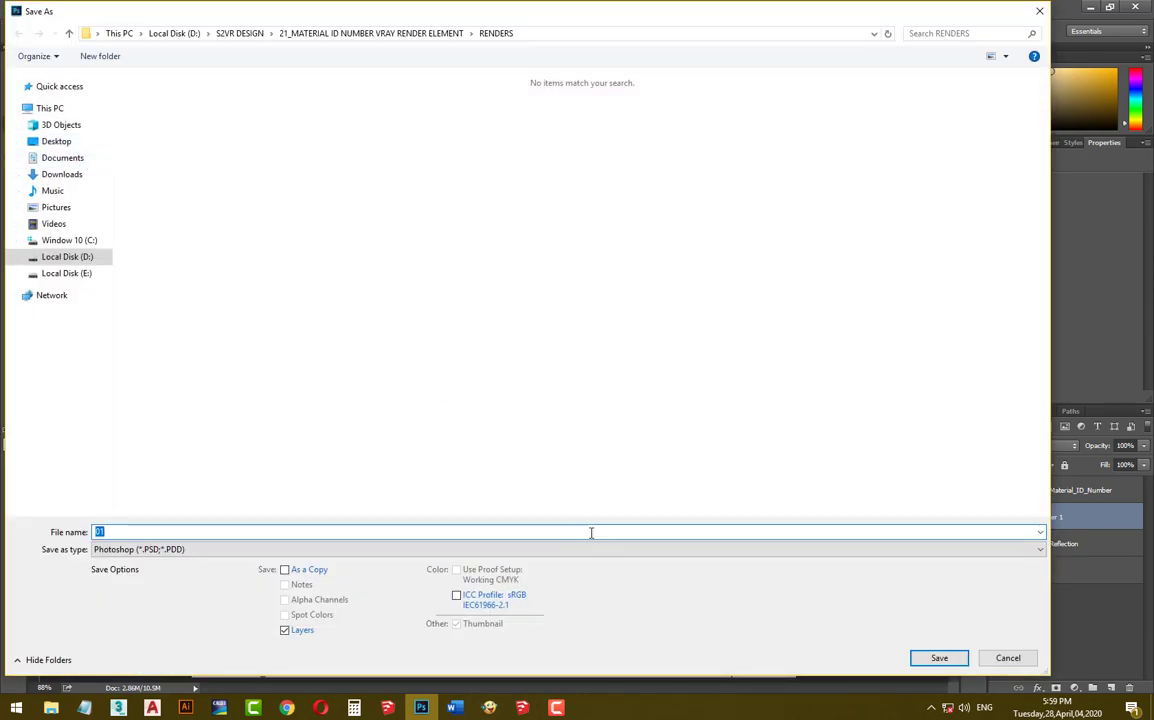
pyautogui.click(568, 549)
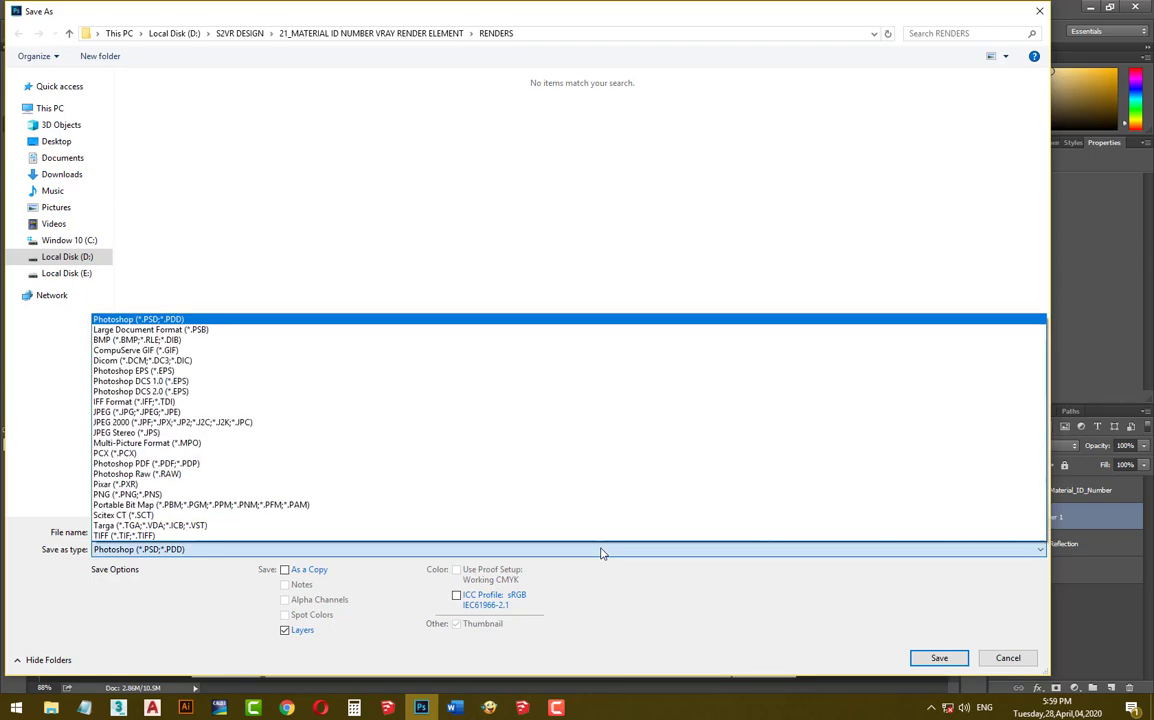
pyautogui.click(127, 494)
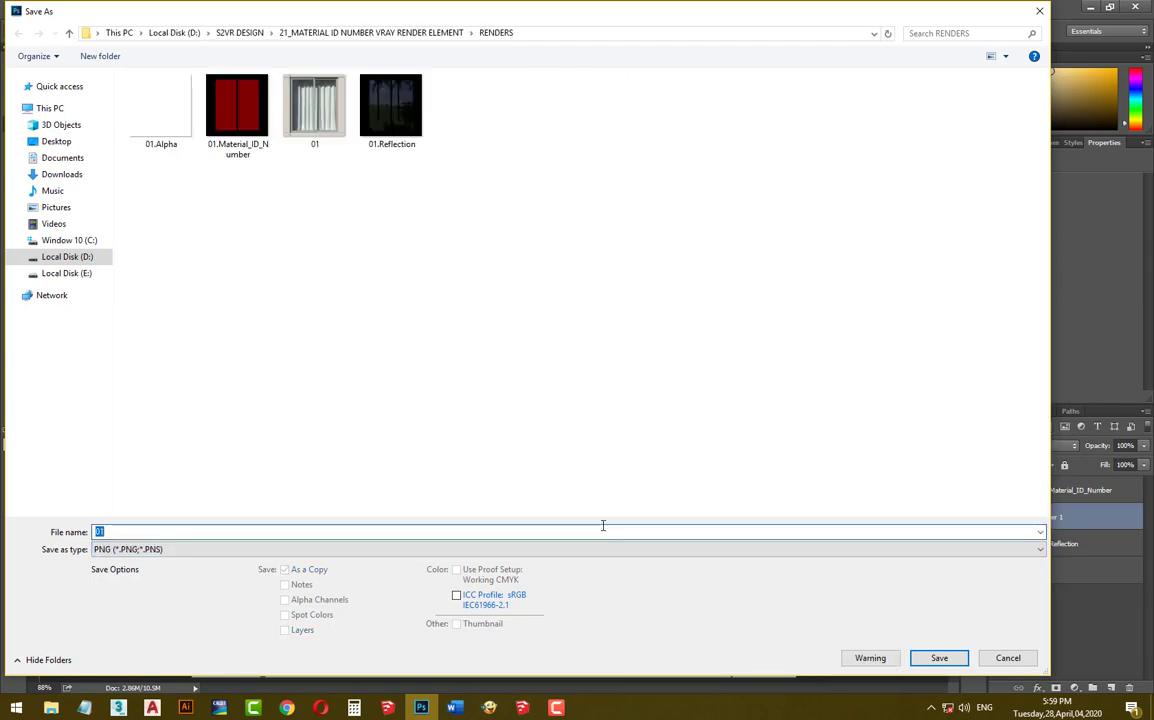
pyautogui.write('03')
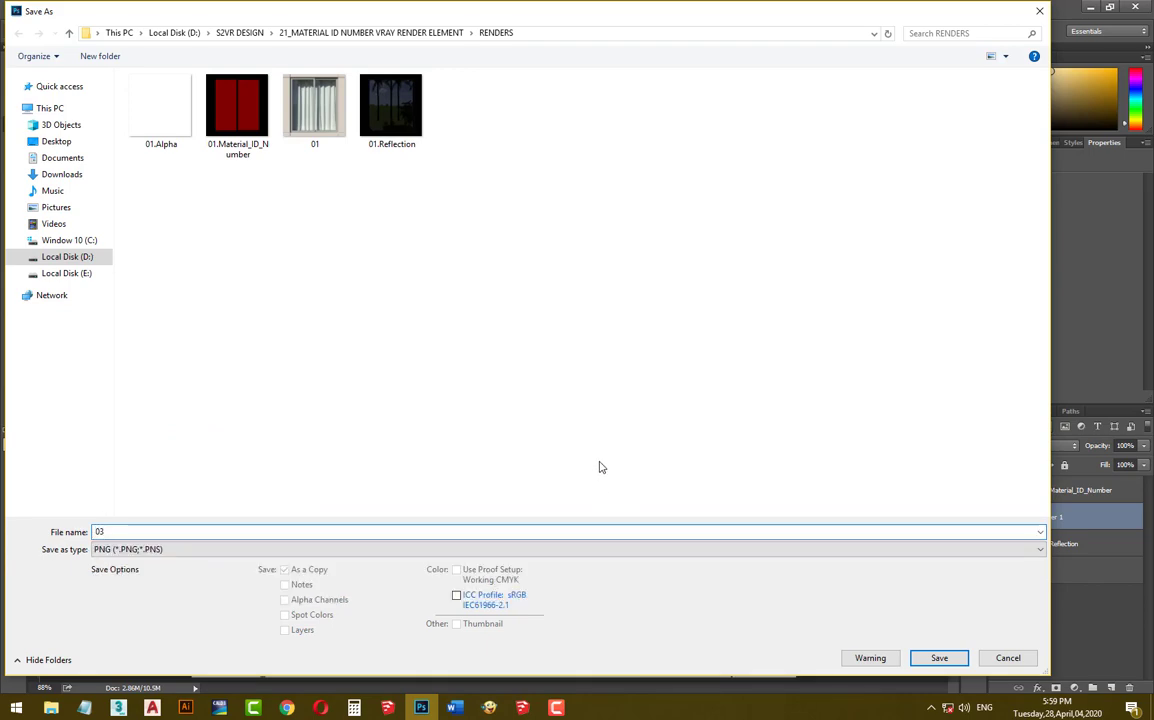
pyautogui.click(938, 657)
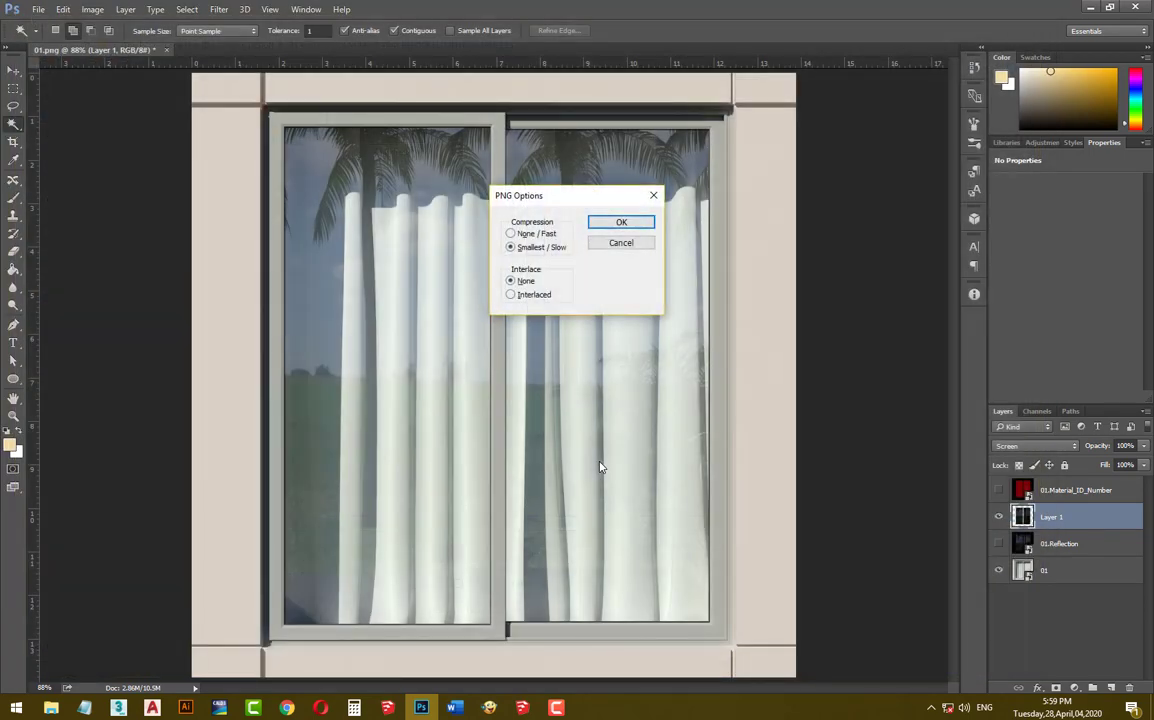
pyautogui.click(621, 221)
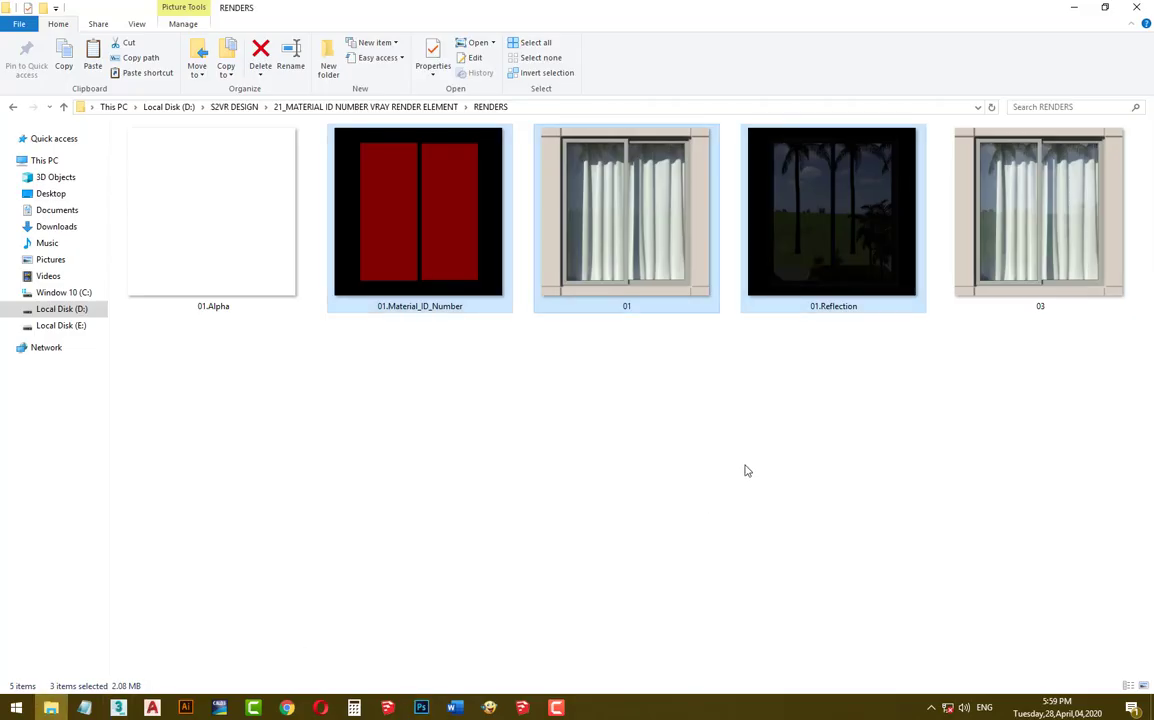
# Paste a duplicate of render 01, rename the copy, and refresh the RENDERS folder.
pyautogui.click(626, 211)
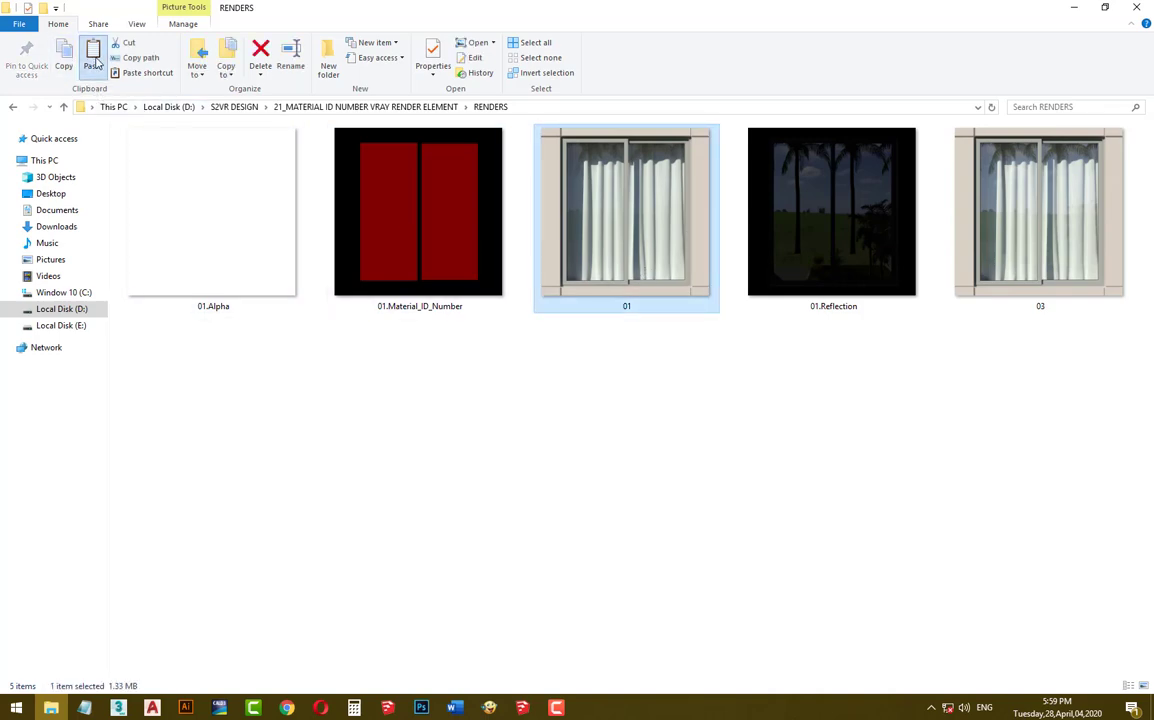
pyautogui.click(92, 58)
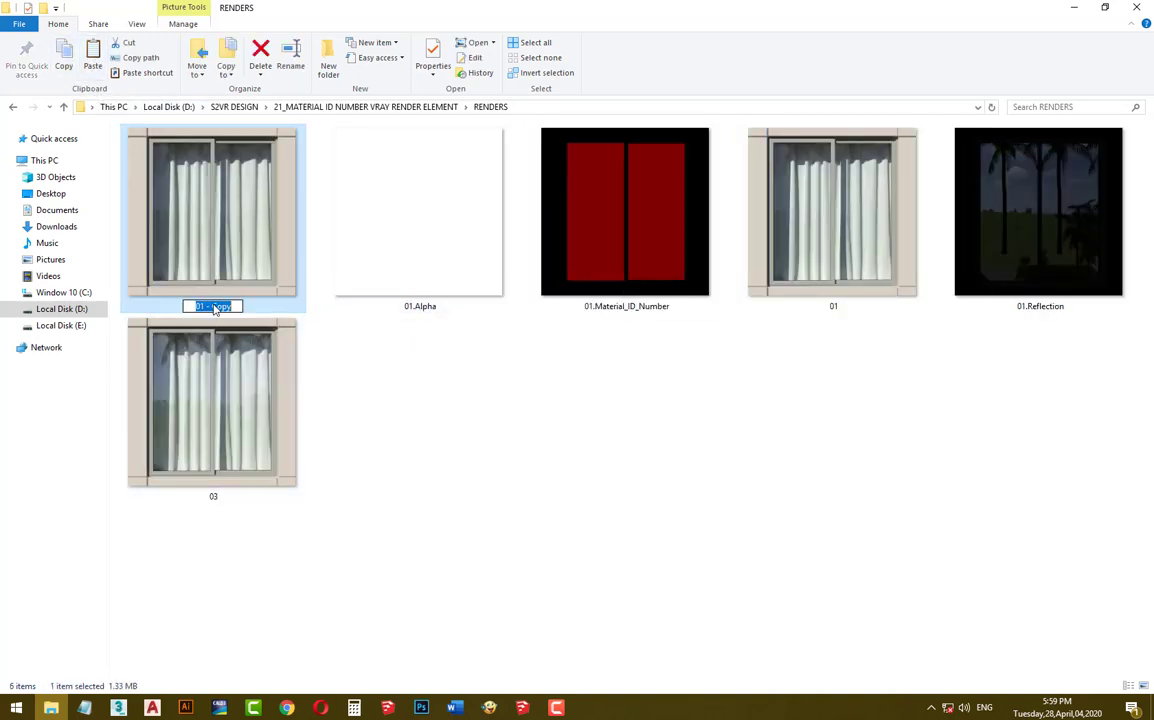
pyautogui.write('03')
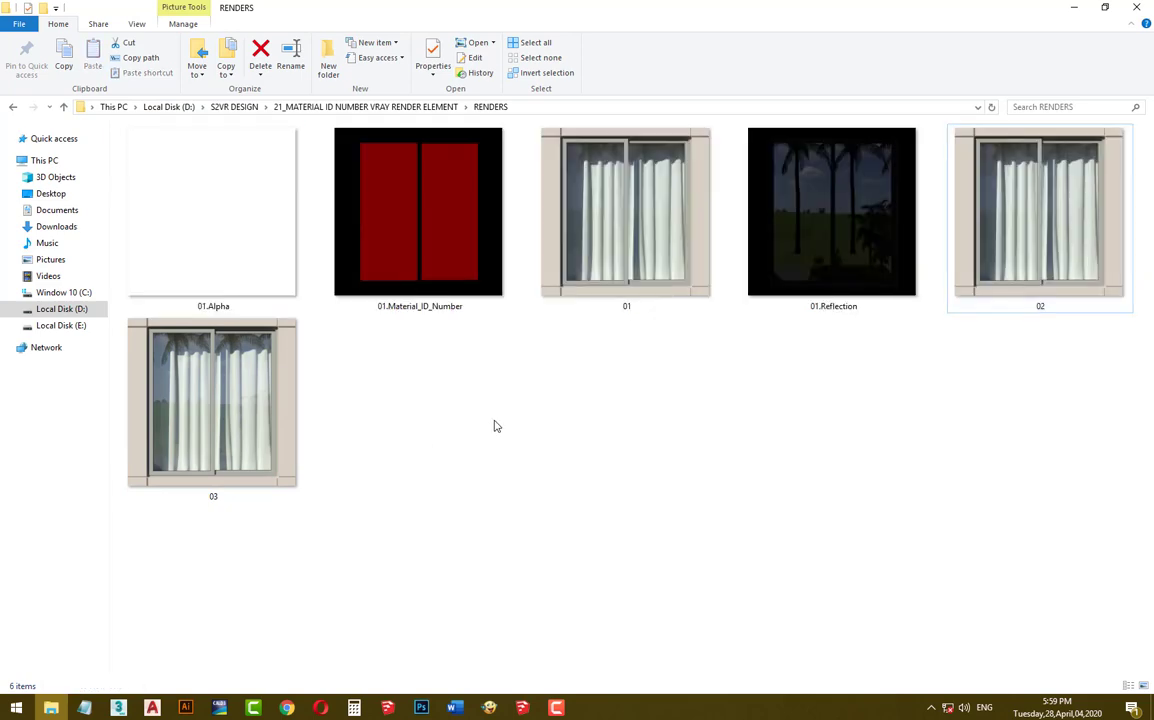
pyautogui.rightClick(493, 426)
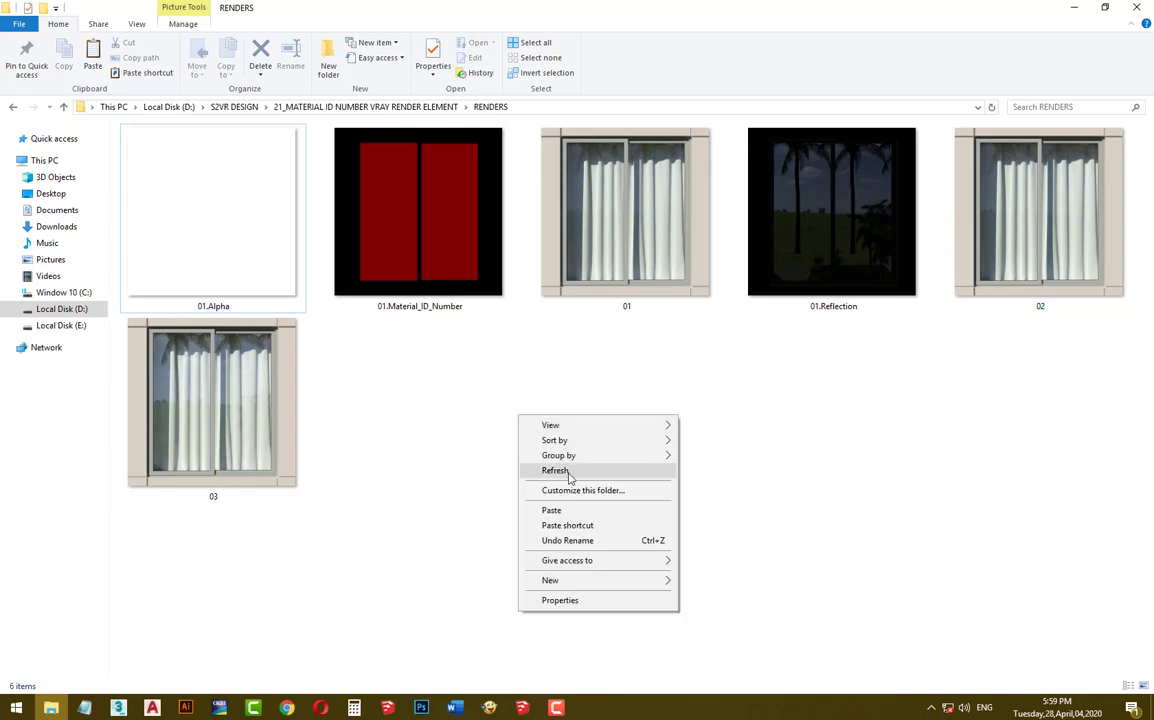
pyautogui.click(1034, 198)
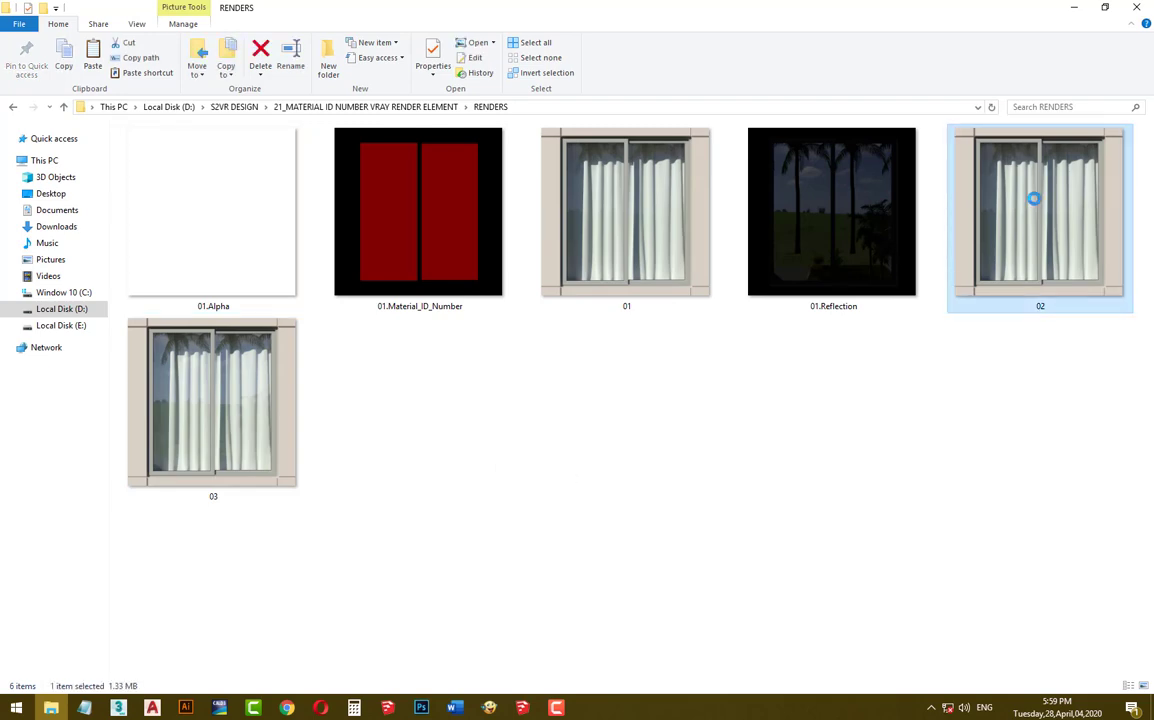
pyautogui.moveTo(1010, 200)
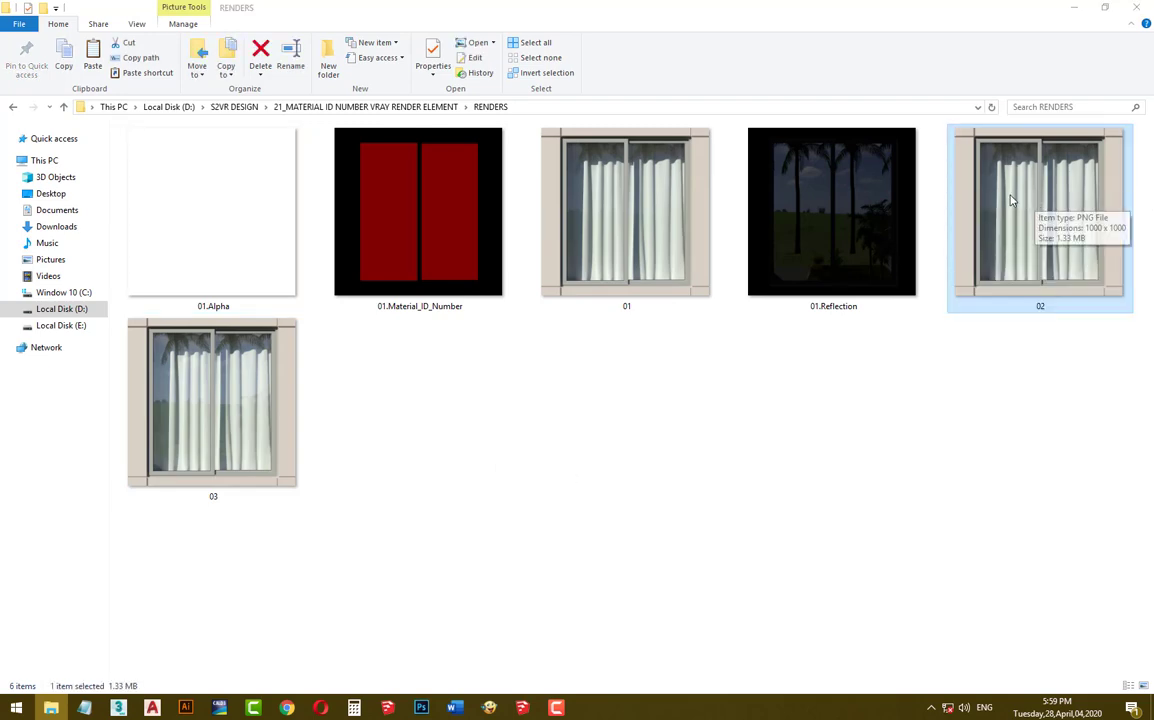